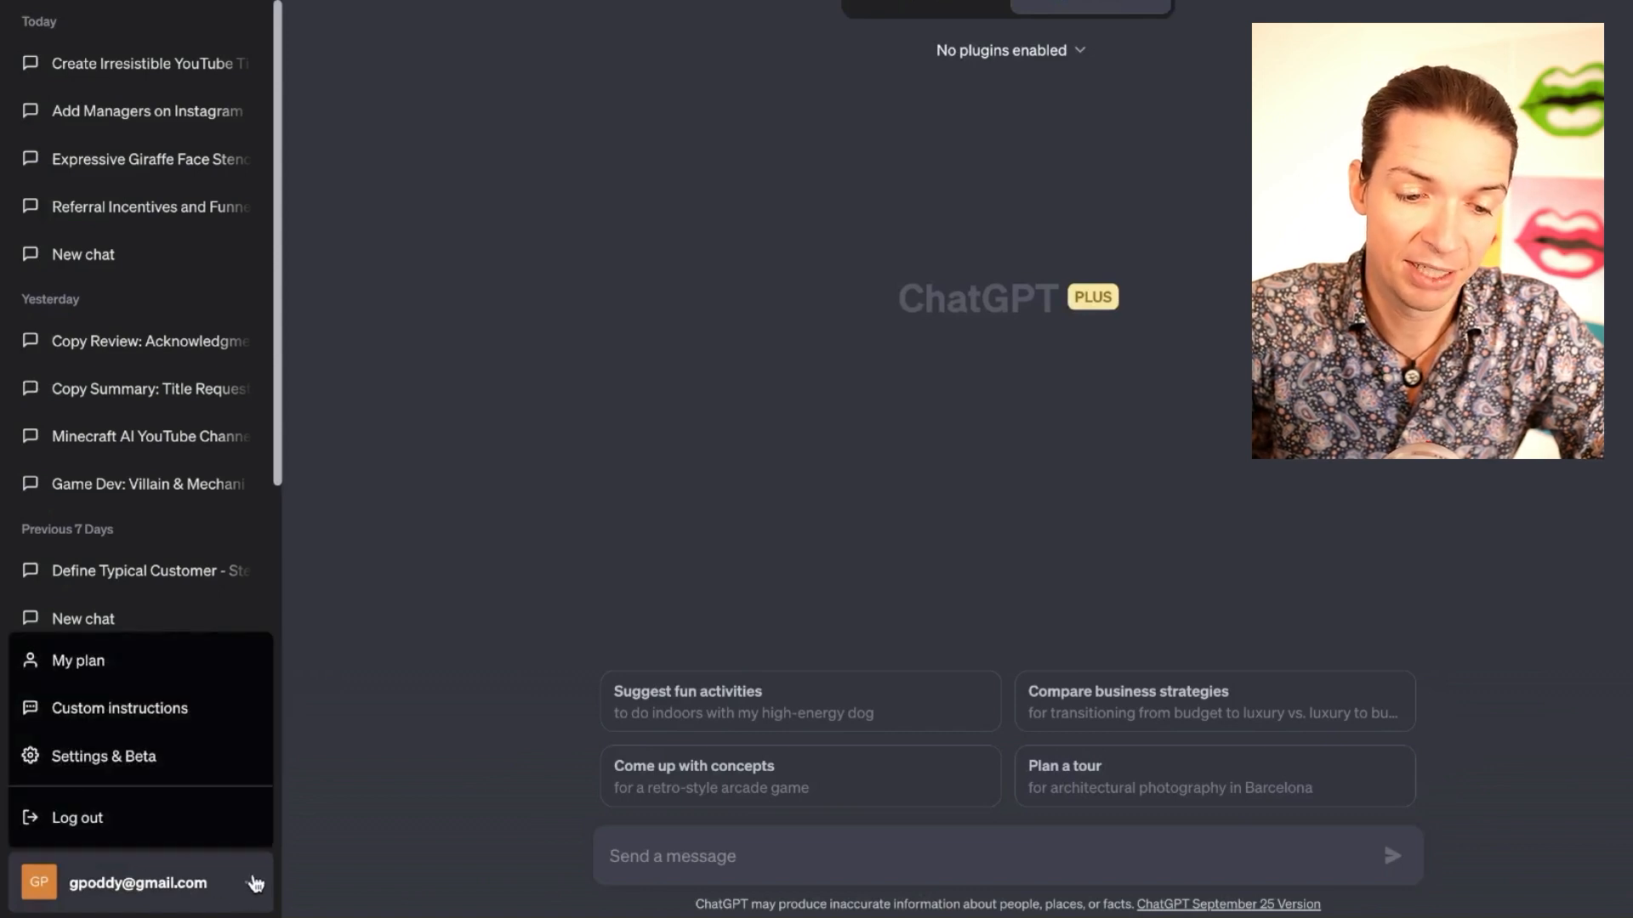
mouse_move(215, 691)
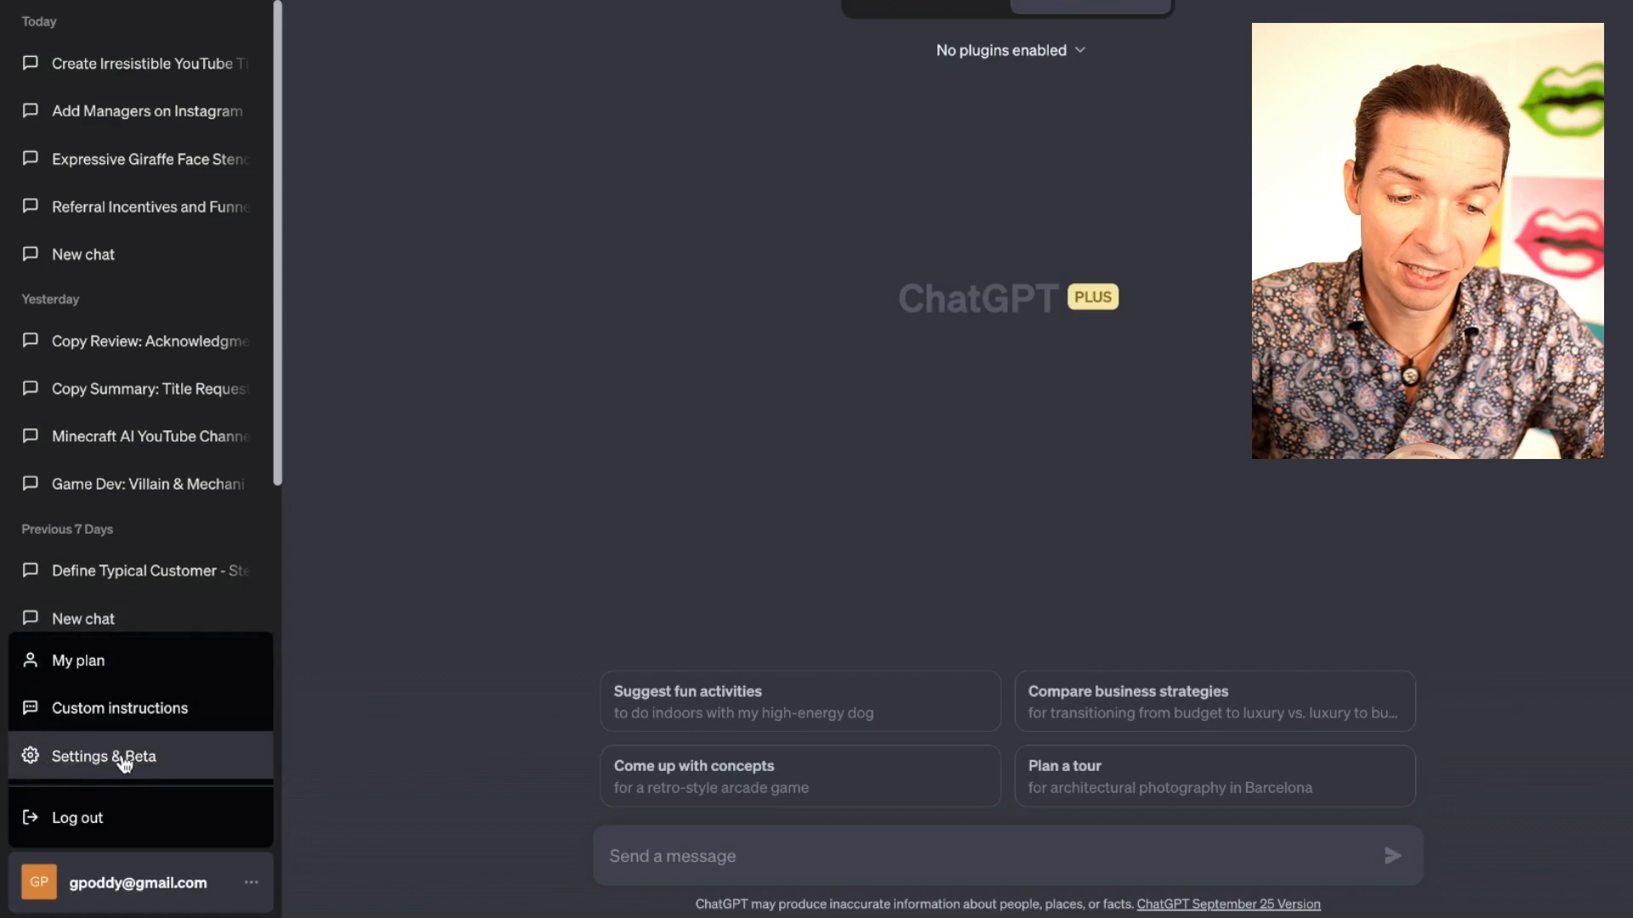
Confirm Plugins and Advanced data analysis are enabled under Beta features, then close Settings.
left_click(103, 757)
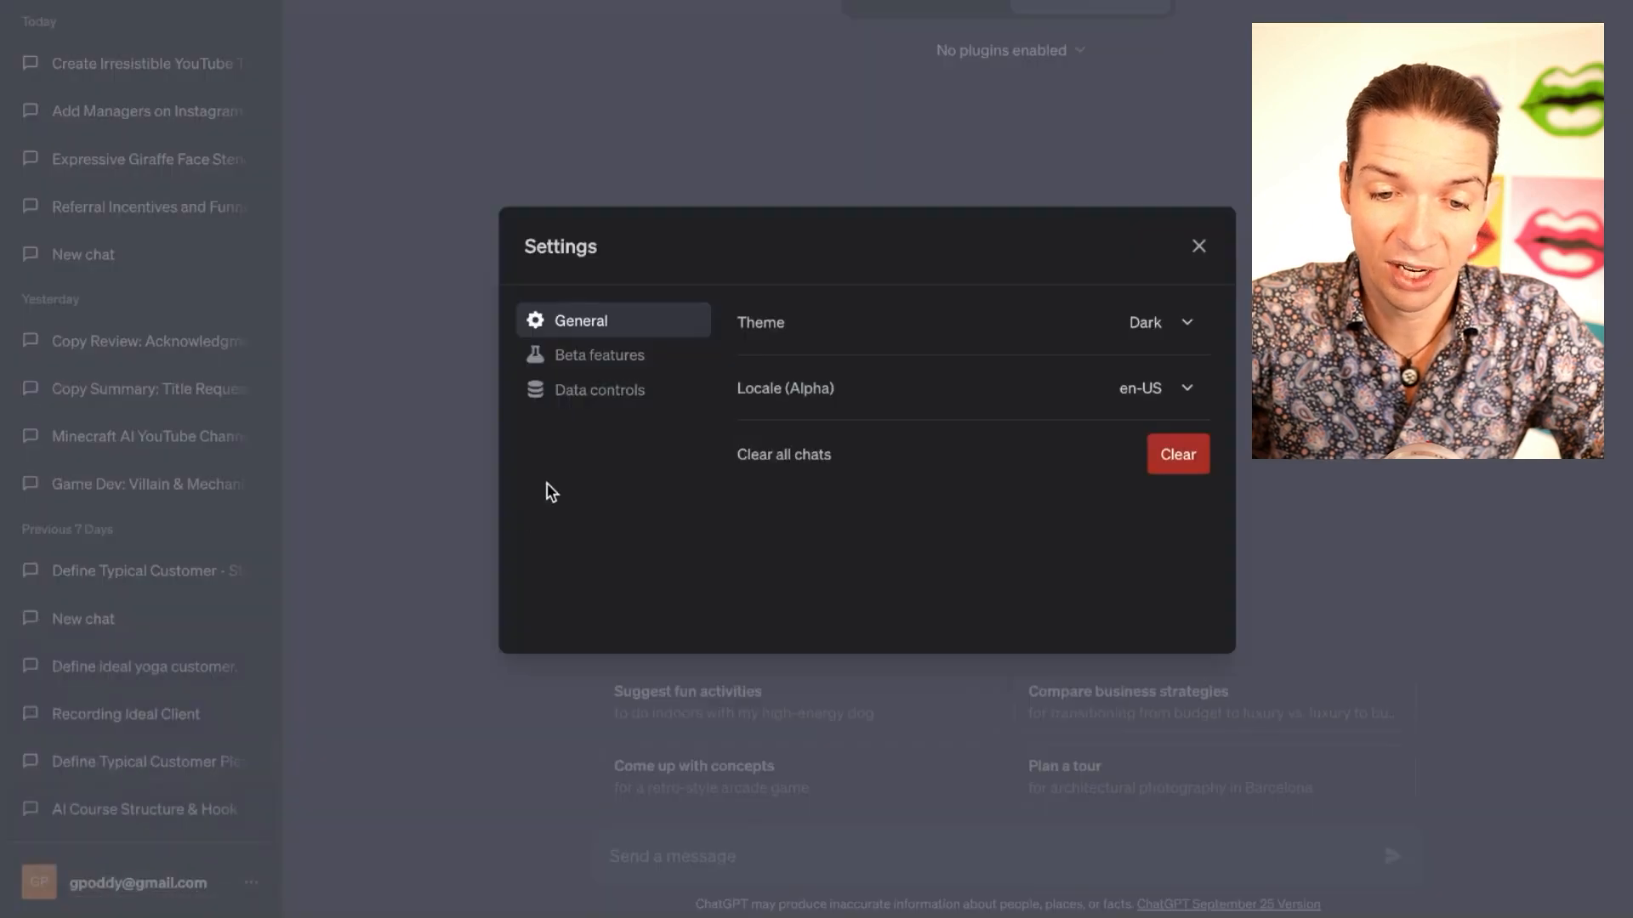
mouse_move(578, 360)
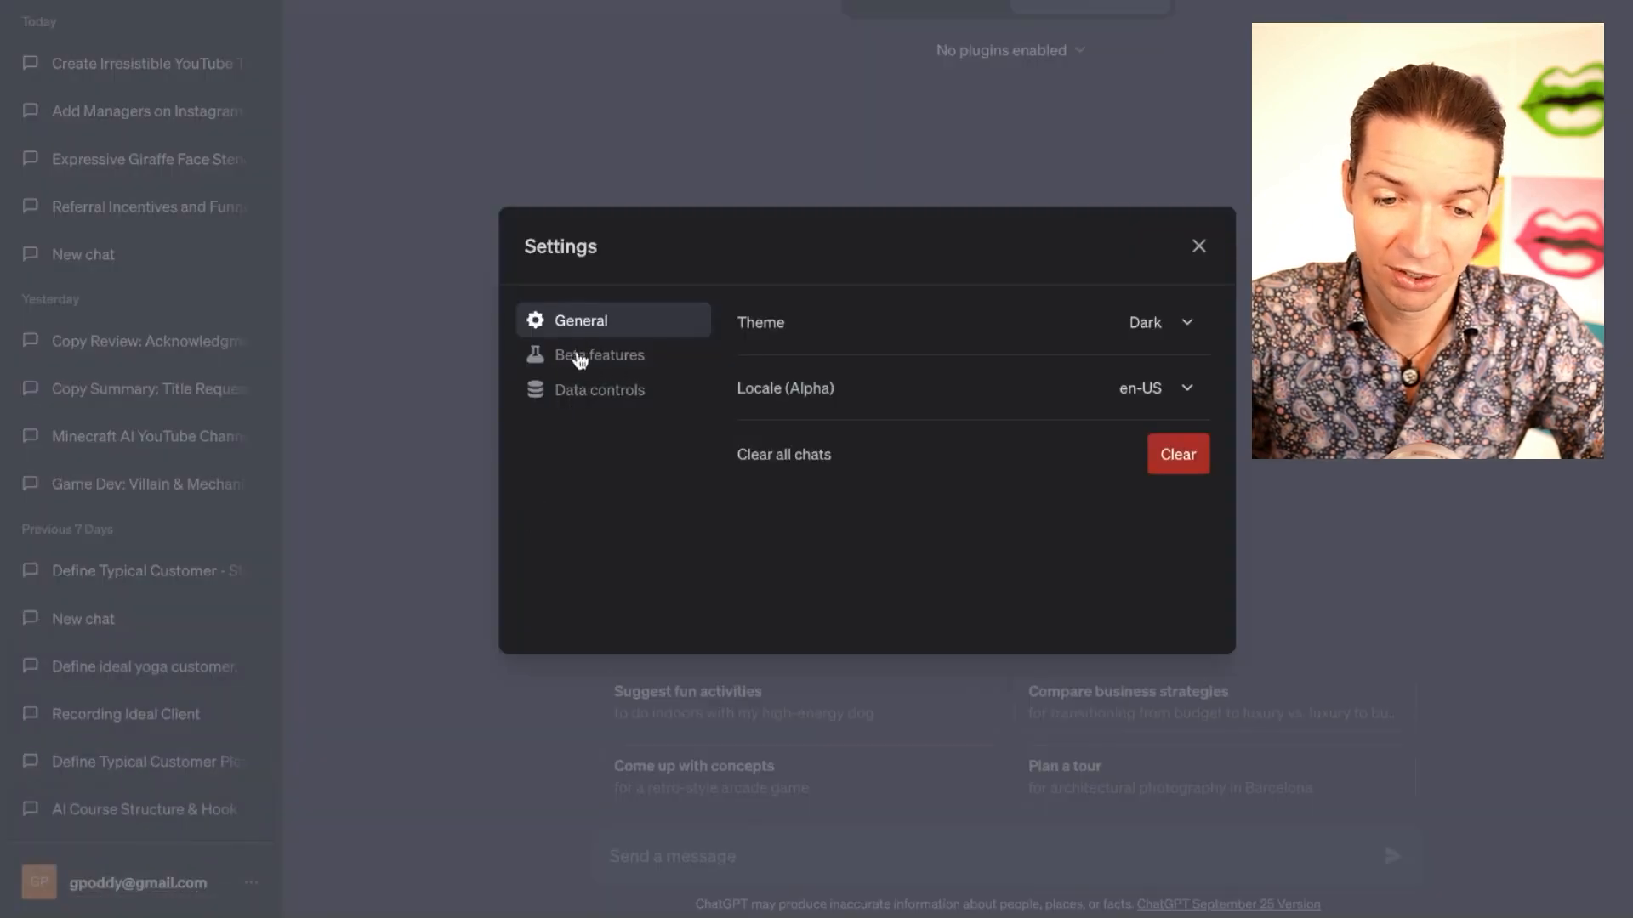
left_click(600, 354)
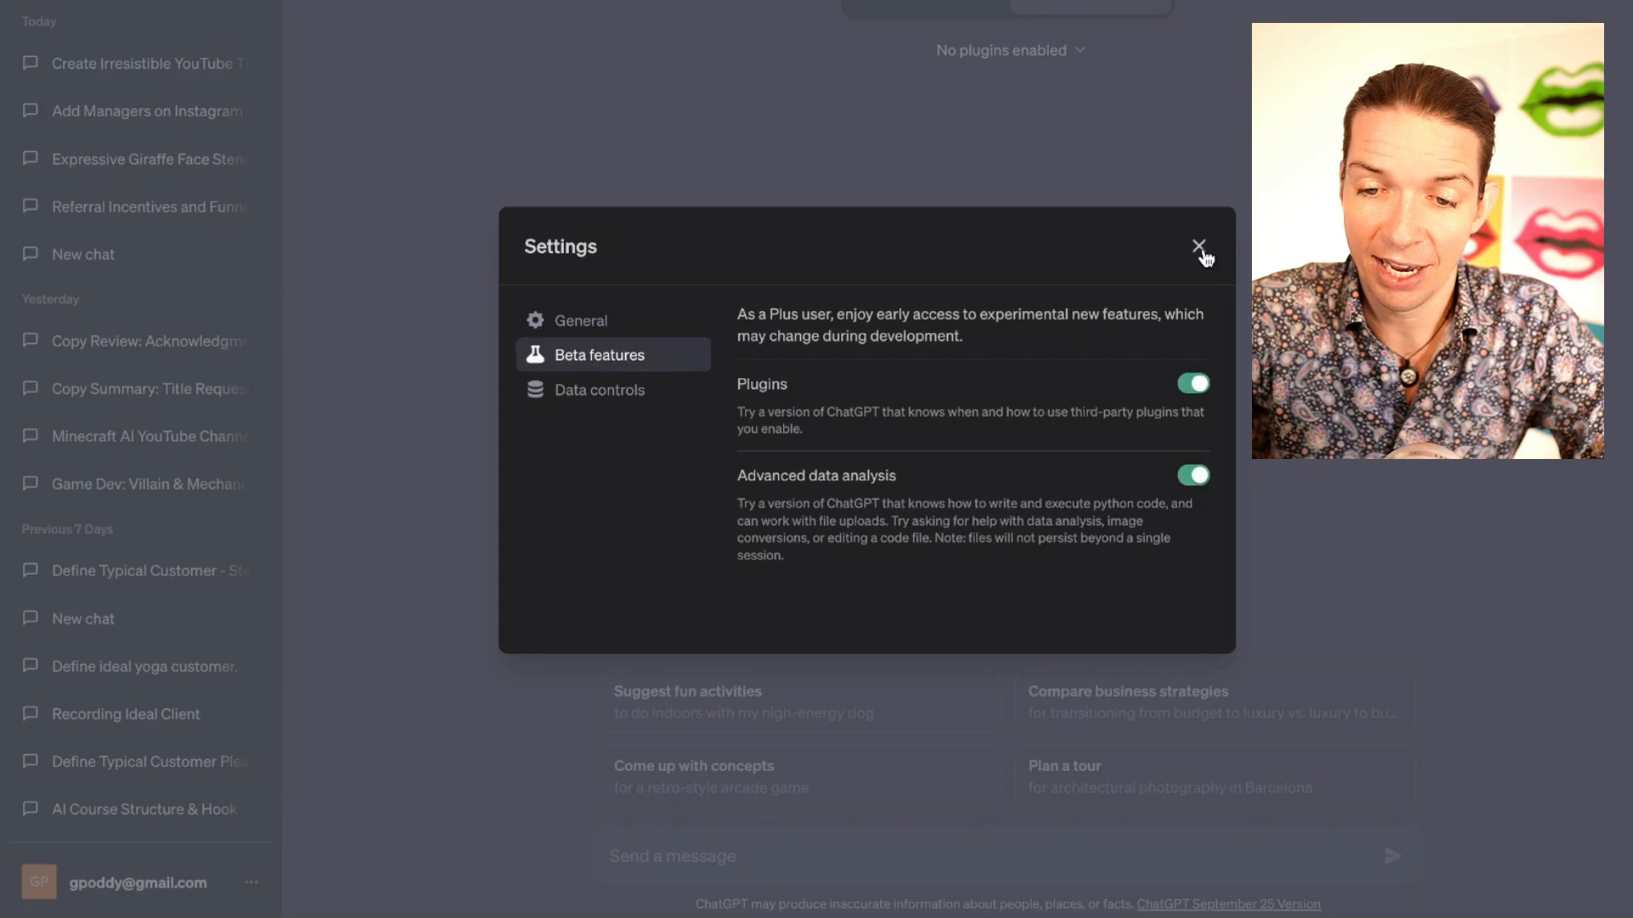
left_click(1196, 245)
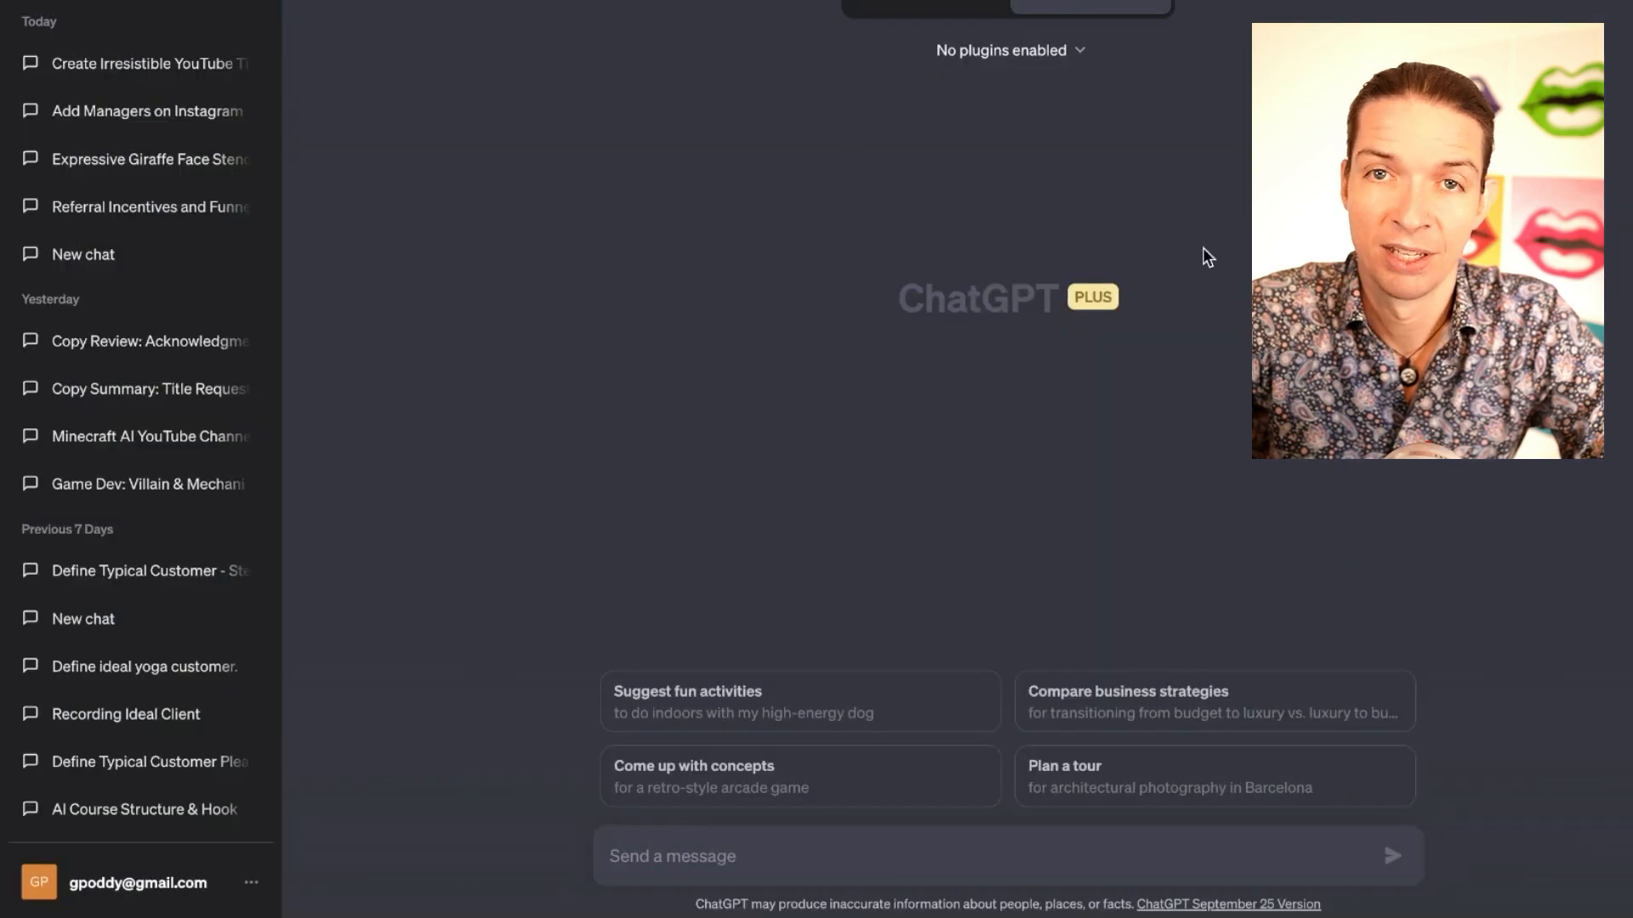
Switch to GPT-4 Plugins mode and list installed plugins: Show Me diagrams, WebPilot, Keymate.AI.
left_click(1091, 43)
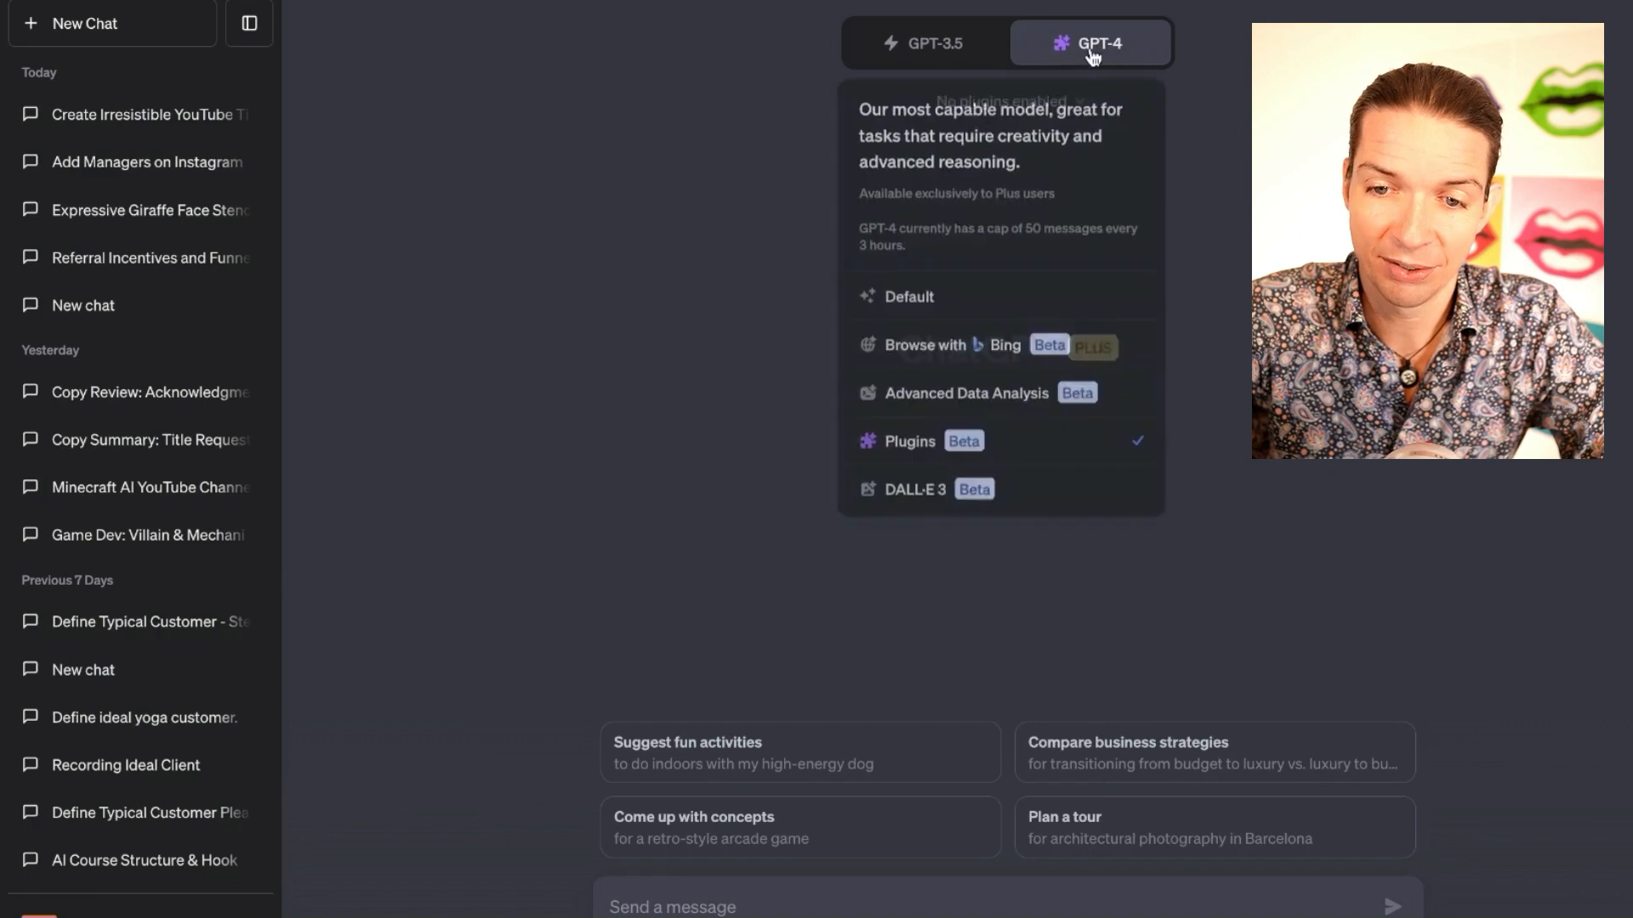
left_click(1090, 43)
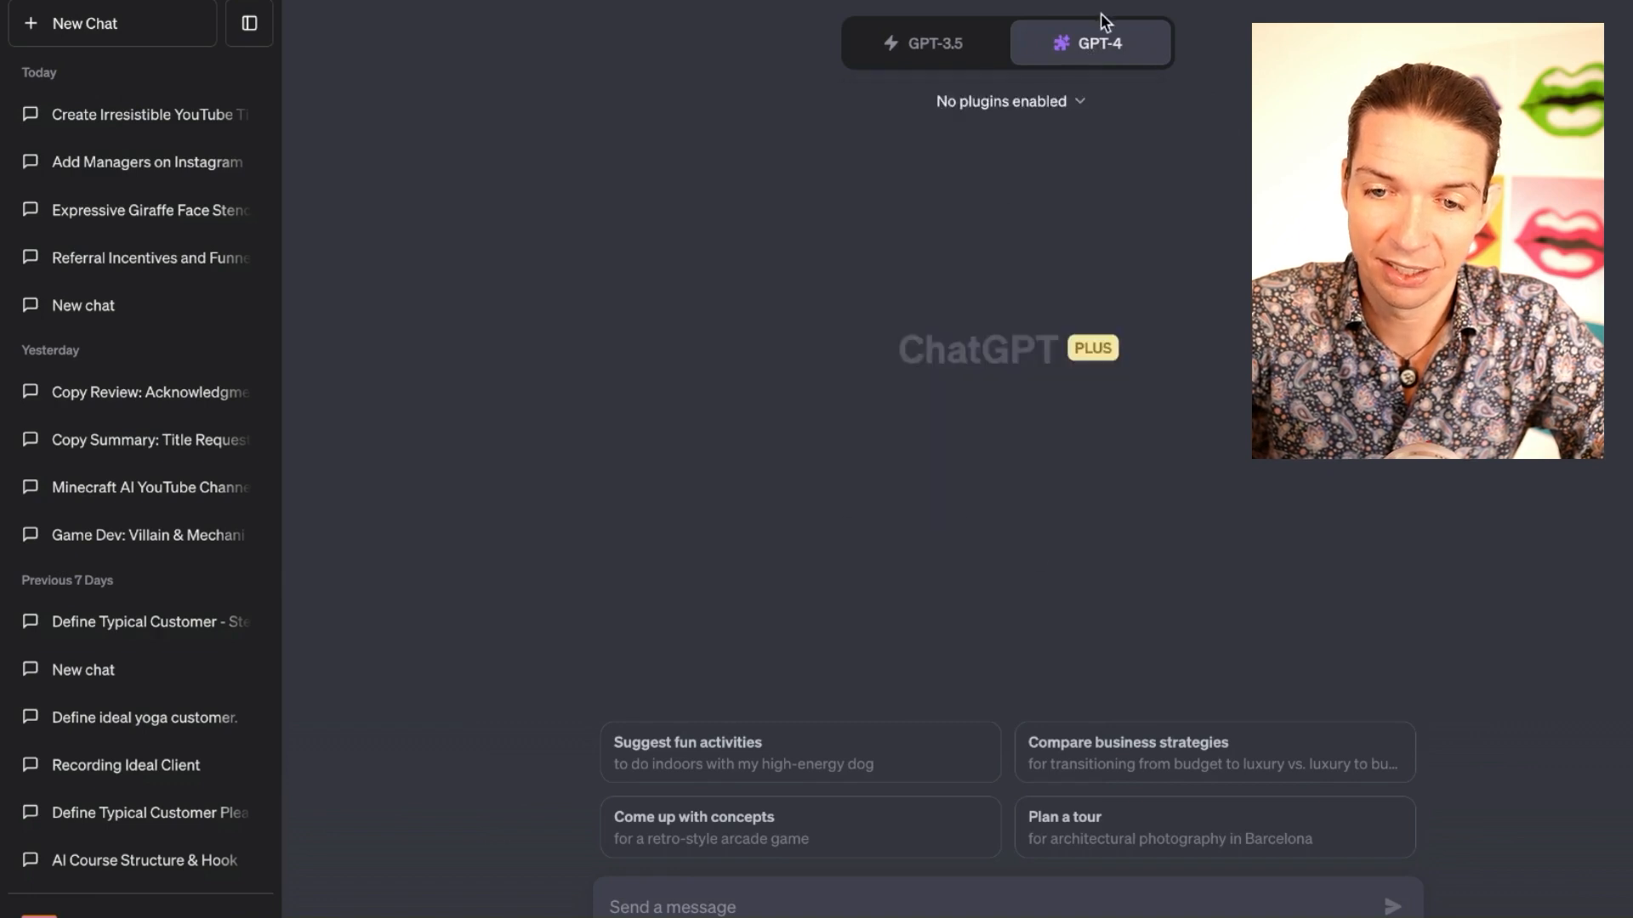
left_click(1091, 42)
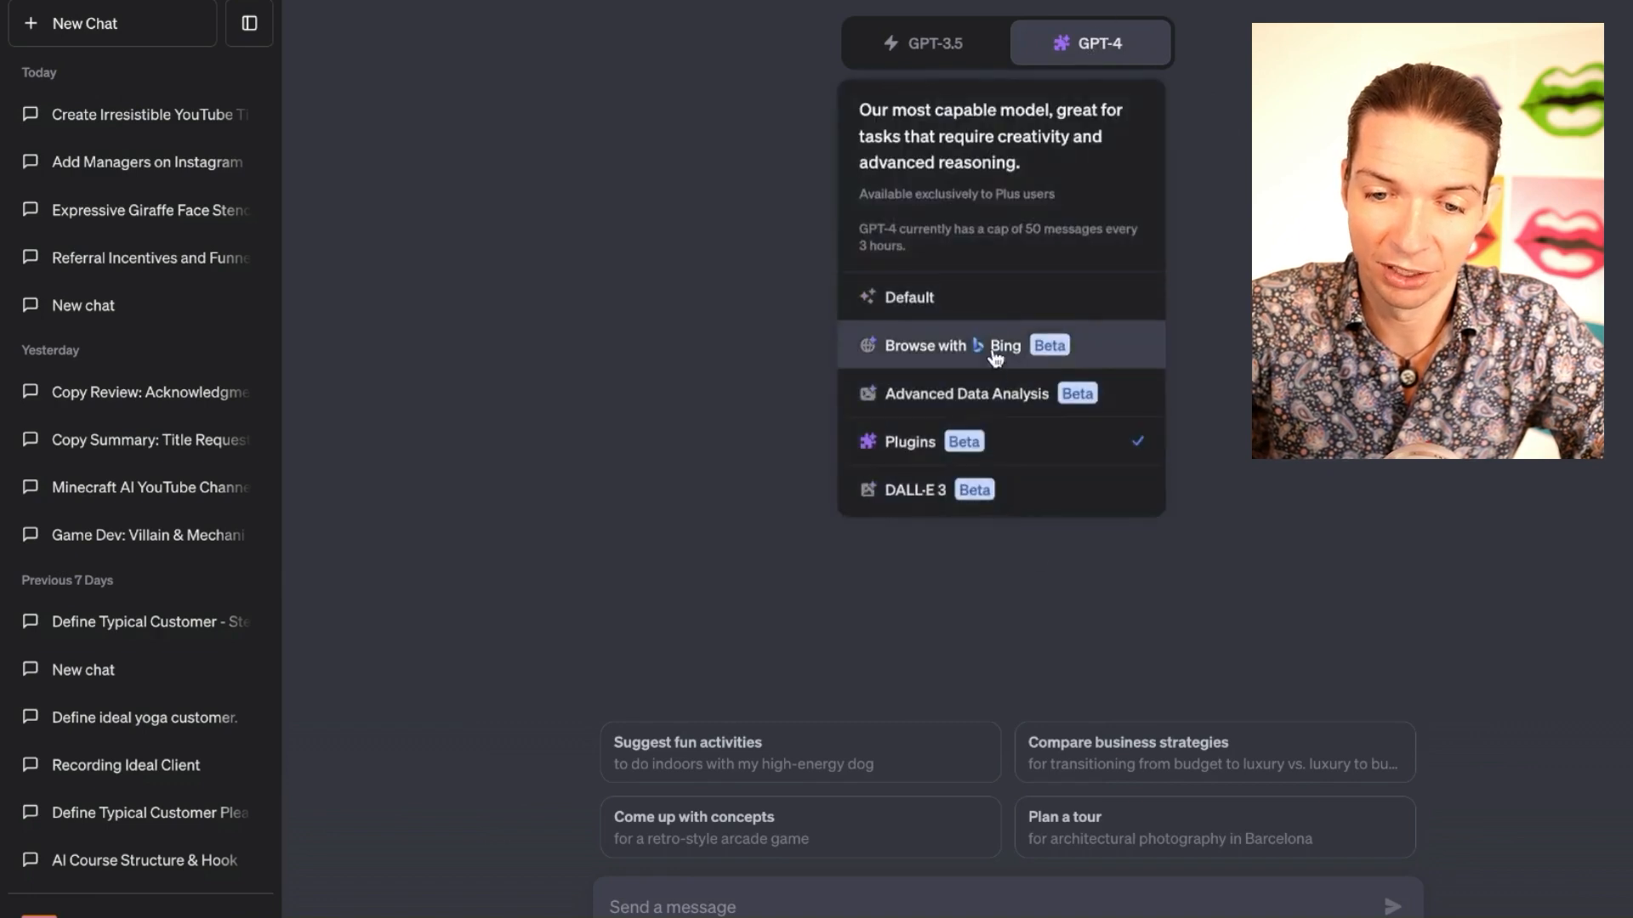
mouse_move(1020, 446)
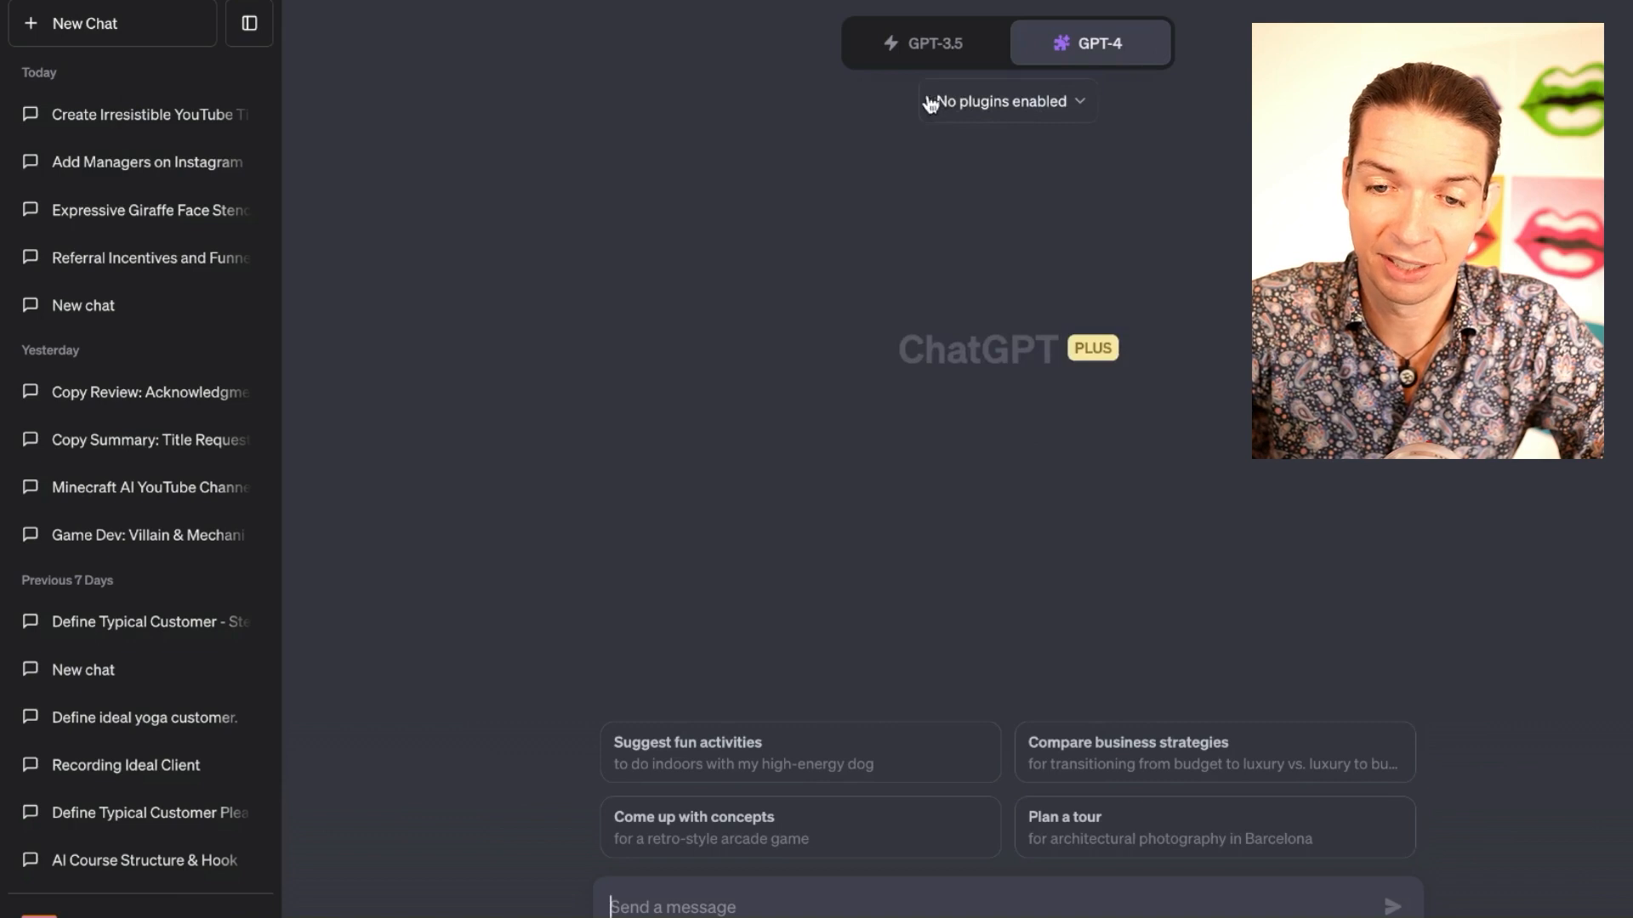
mouse_move(1087, 109)
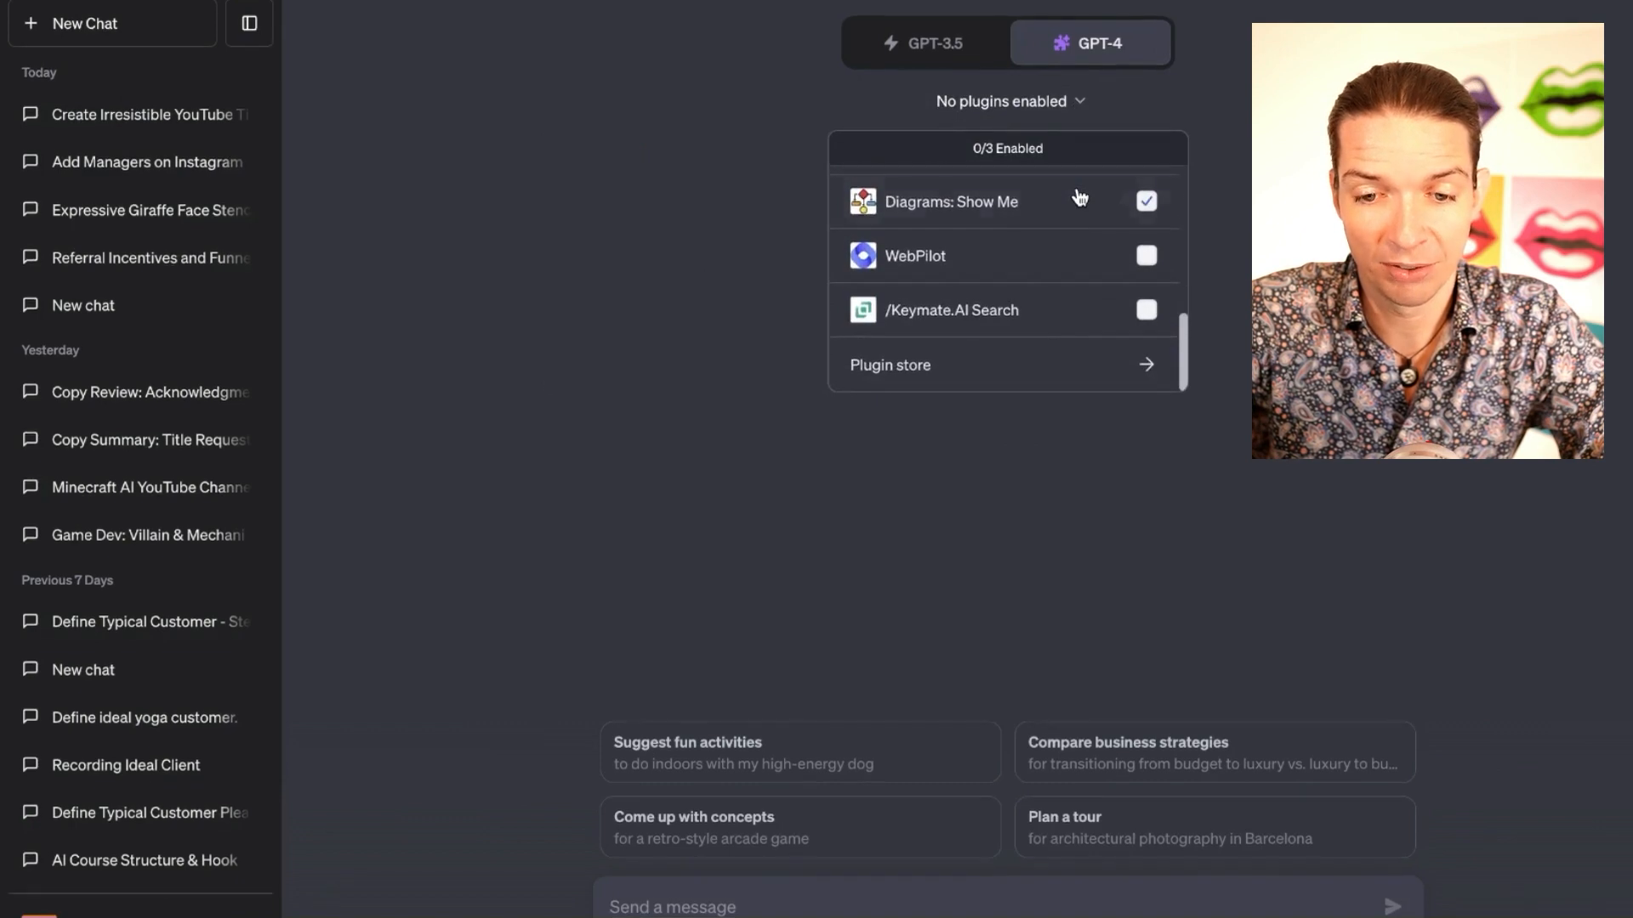
left_click(1146, 256)
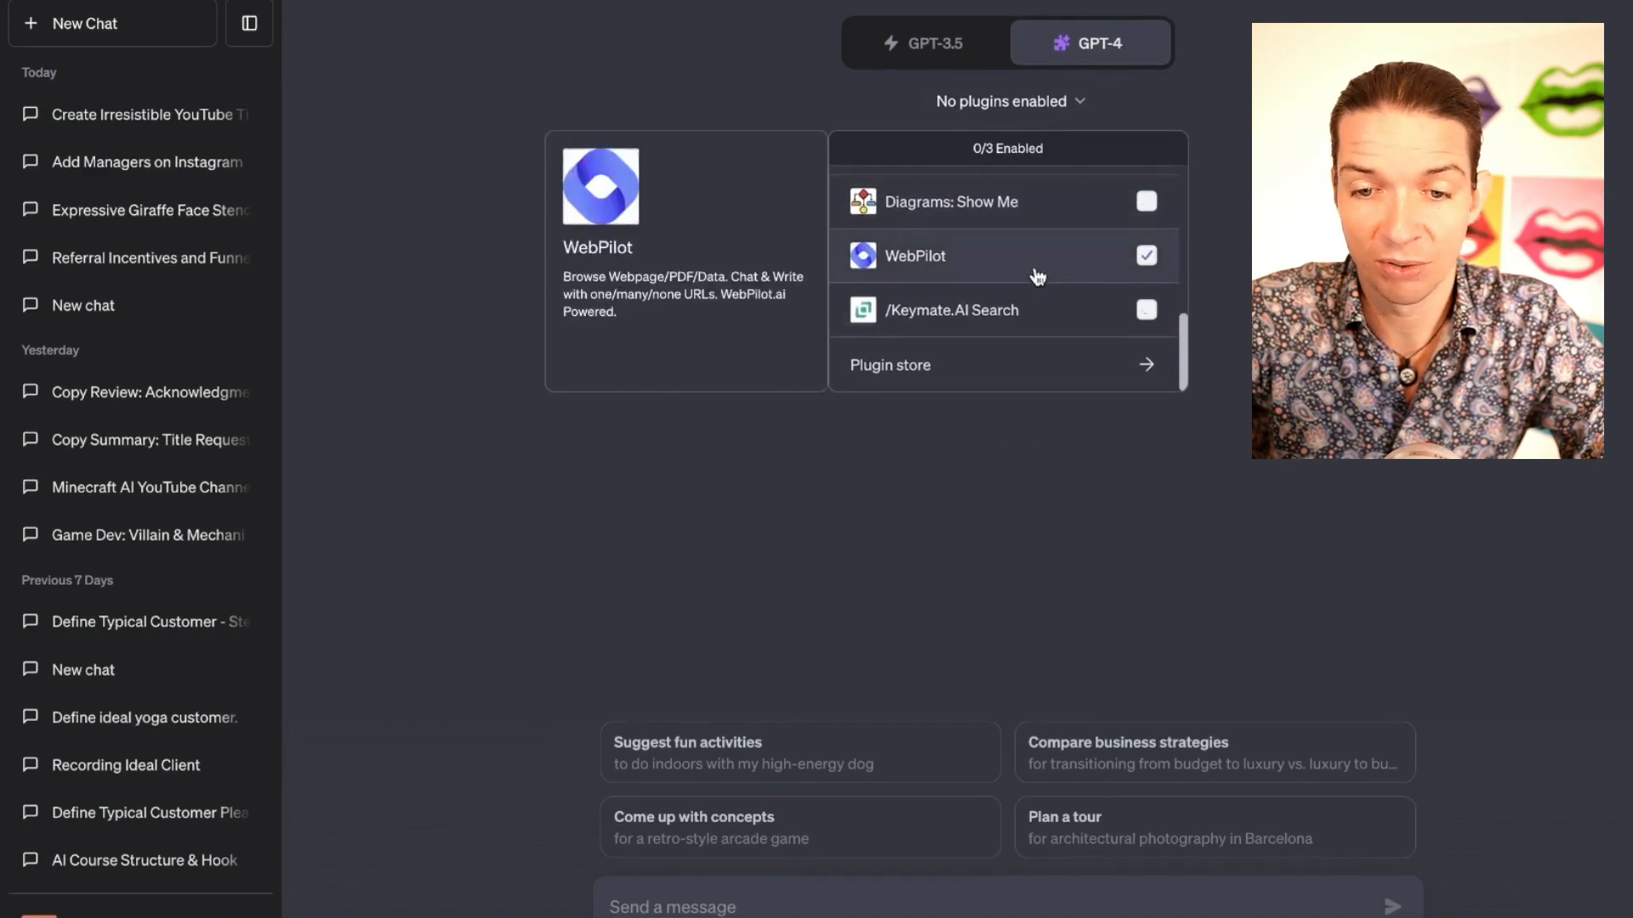
left_click(1144, 256)
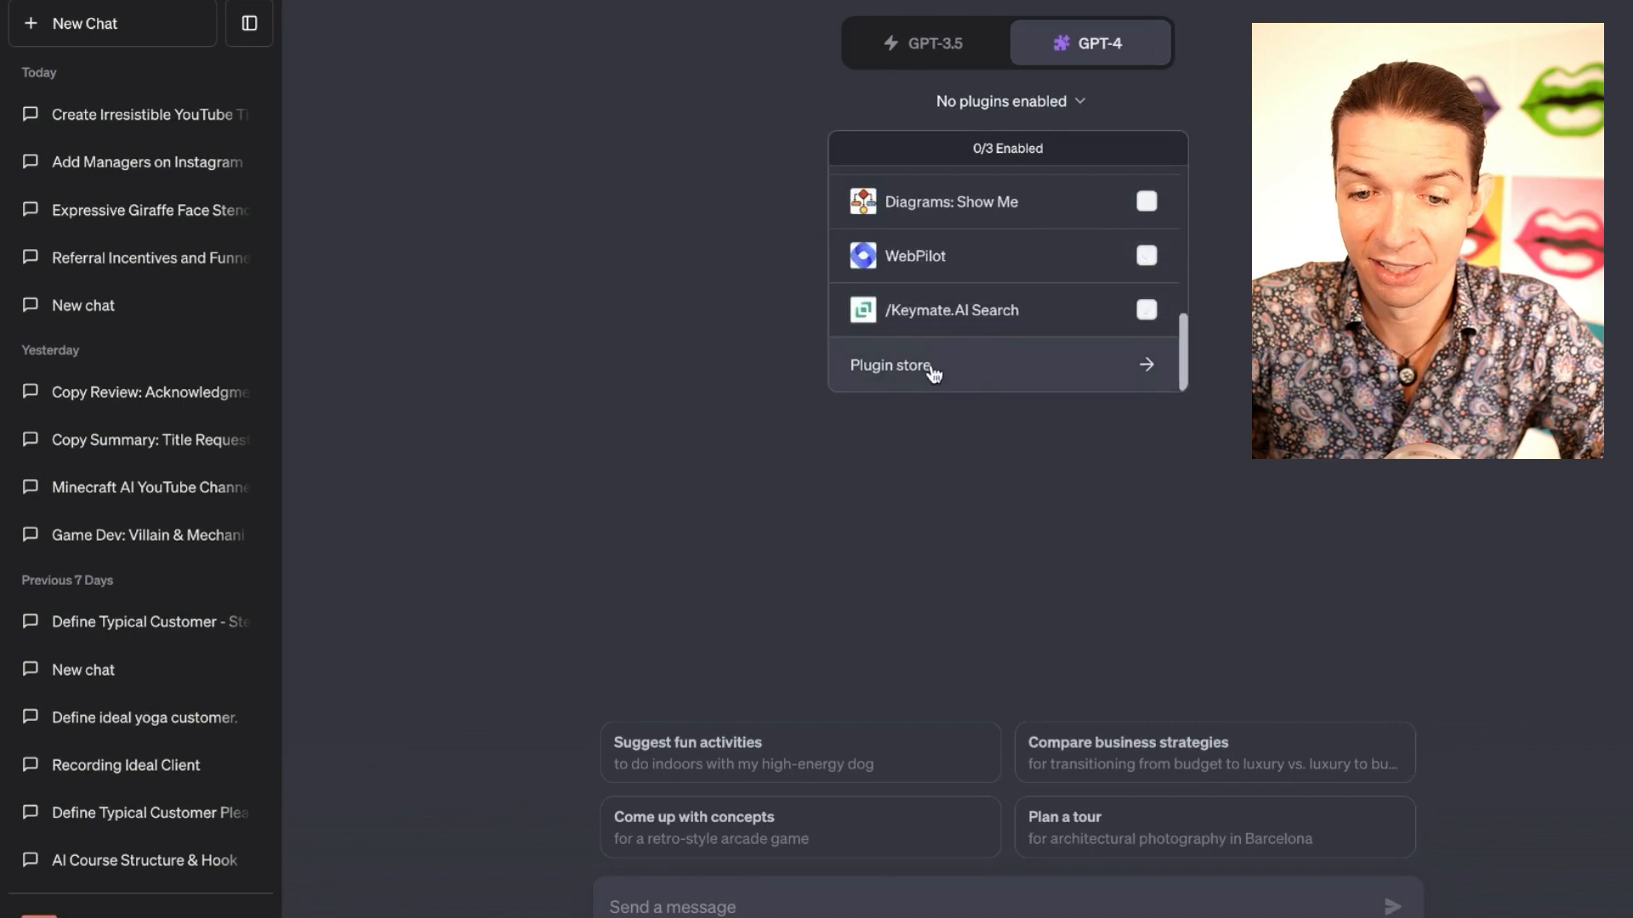
Search the plugin store for 'ai' to confirm Ai PDF is installed, then reopen the plugin list.
left_click(892, 365)
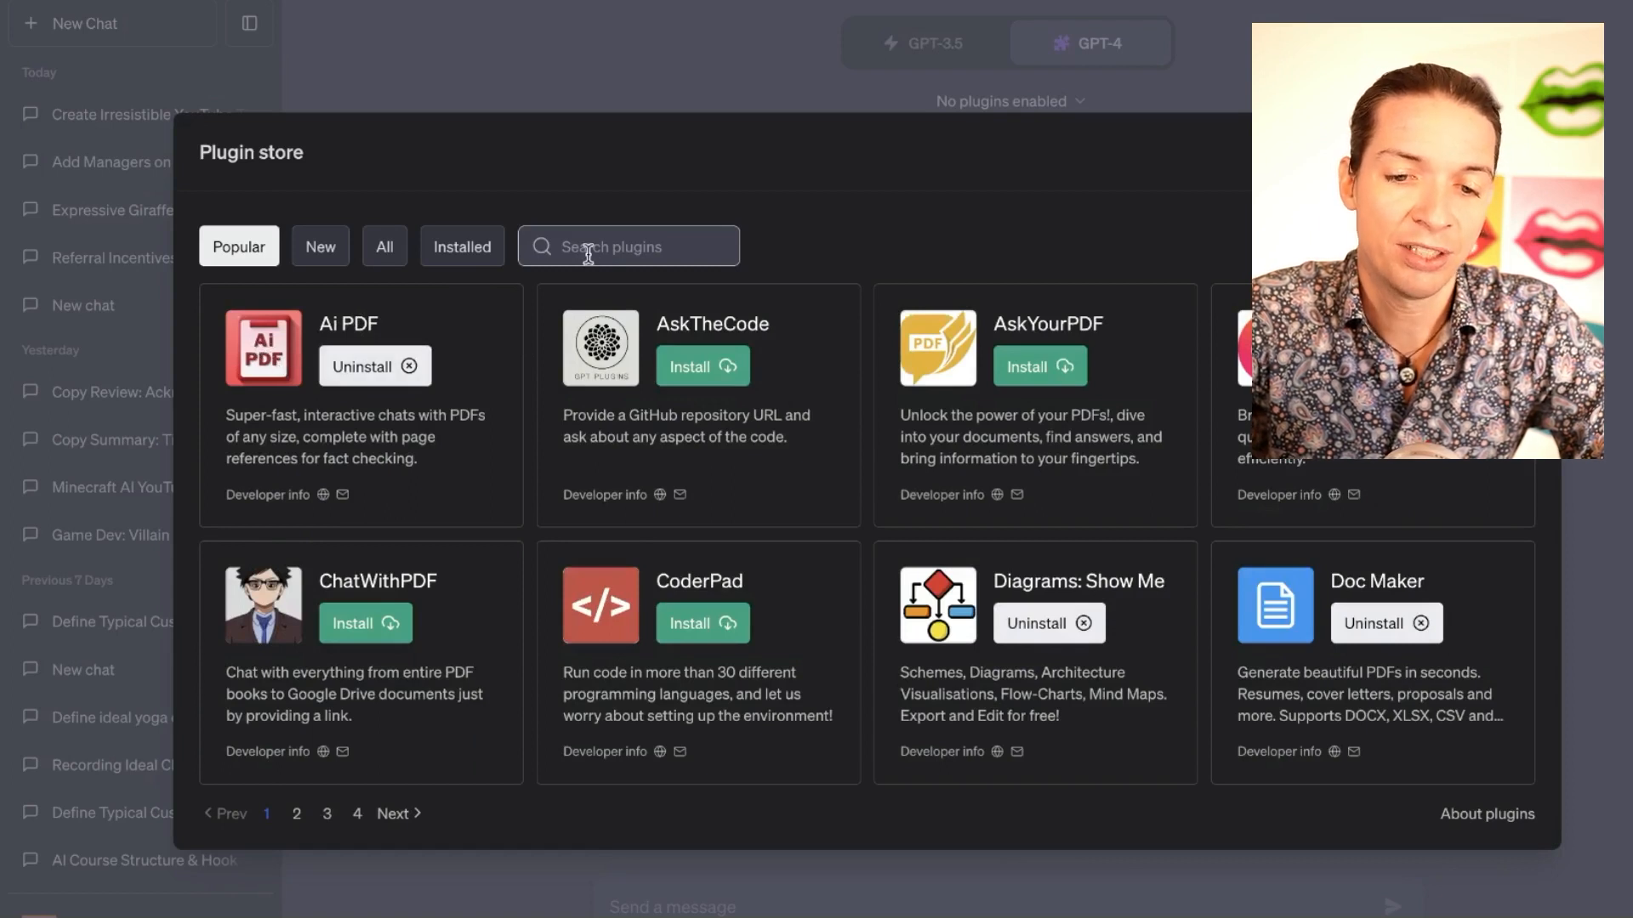
type("ai")
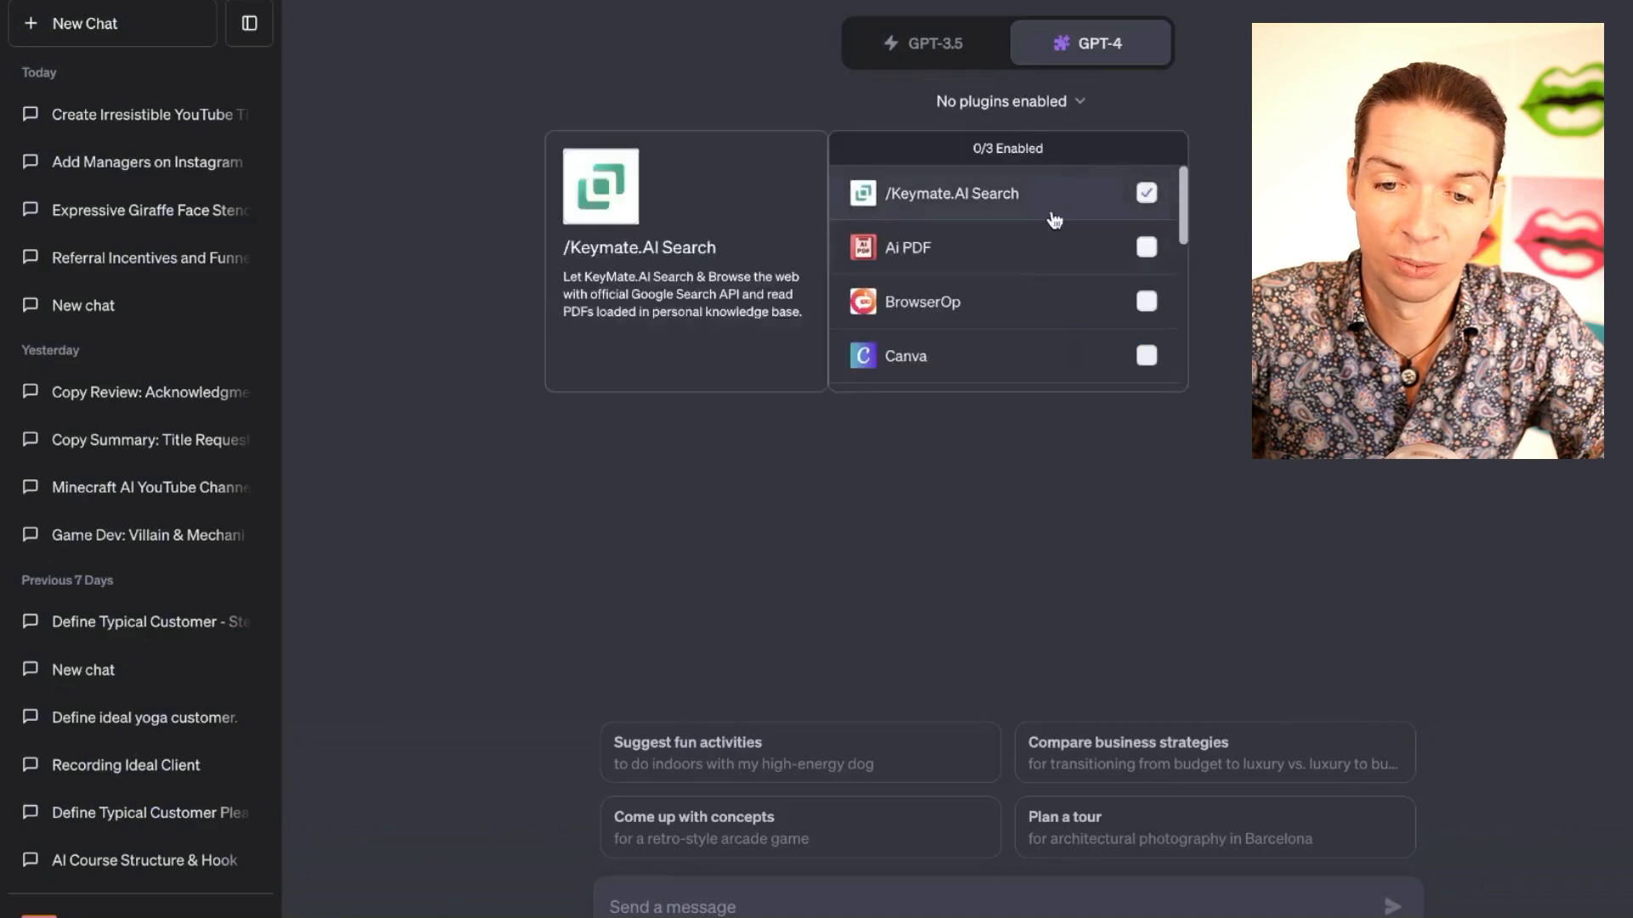
left_click(1145, 193)
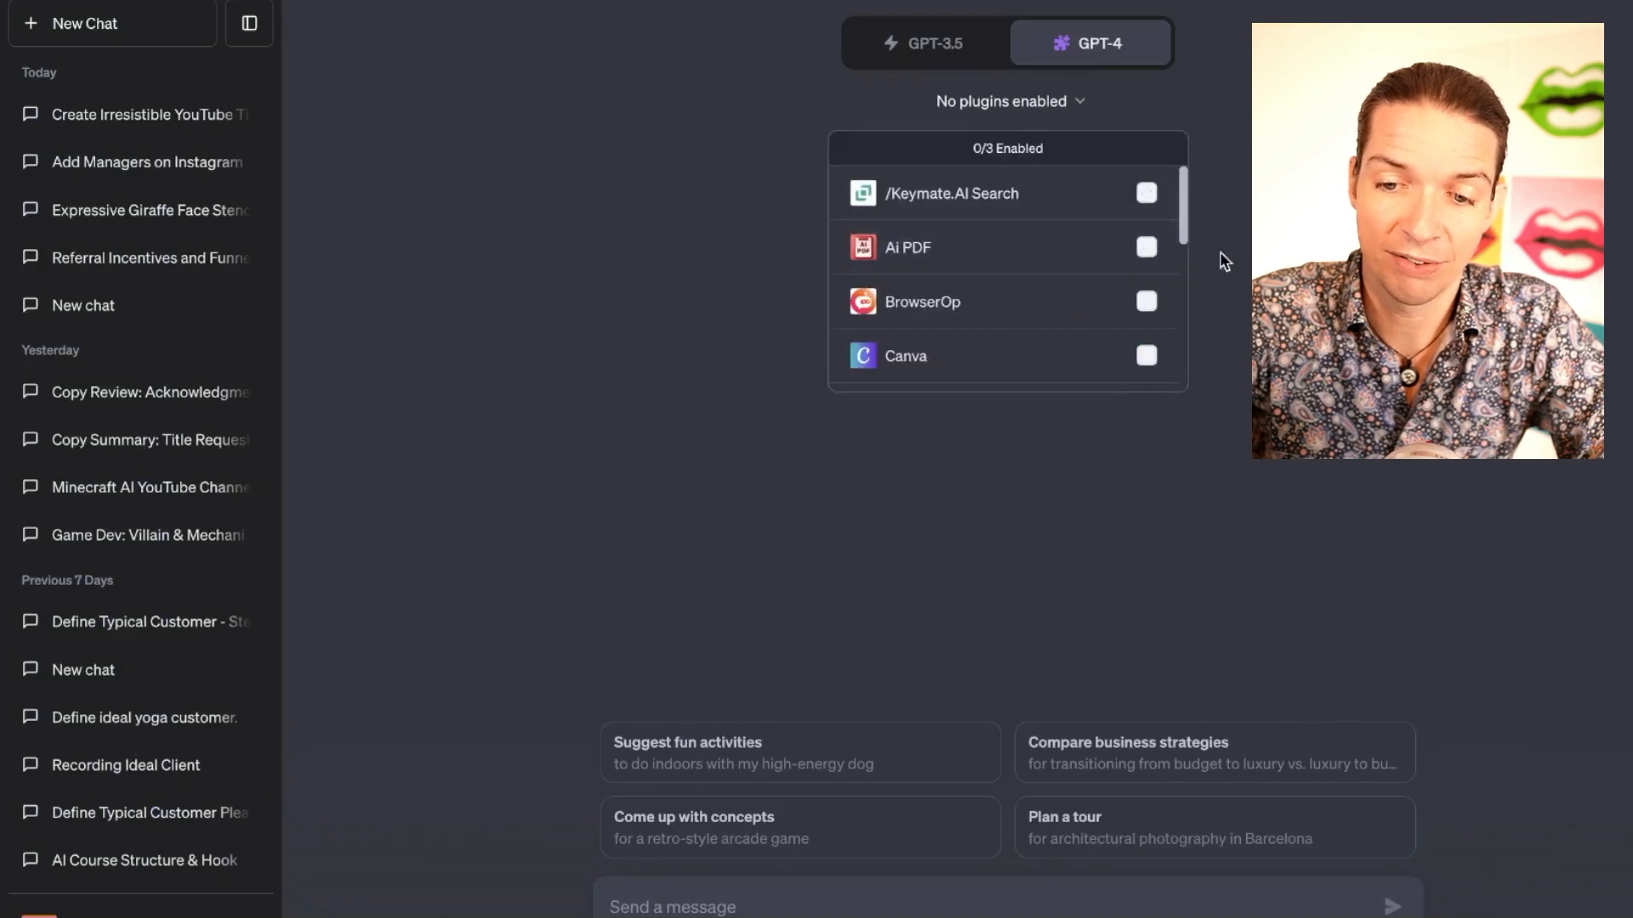
left_click(1145, 246)
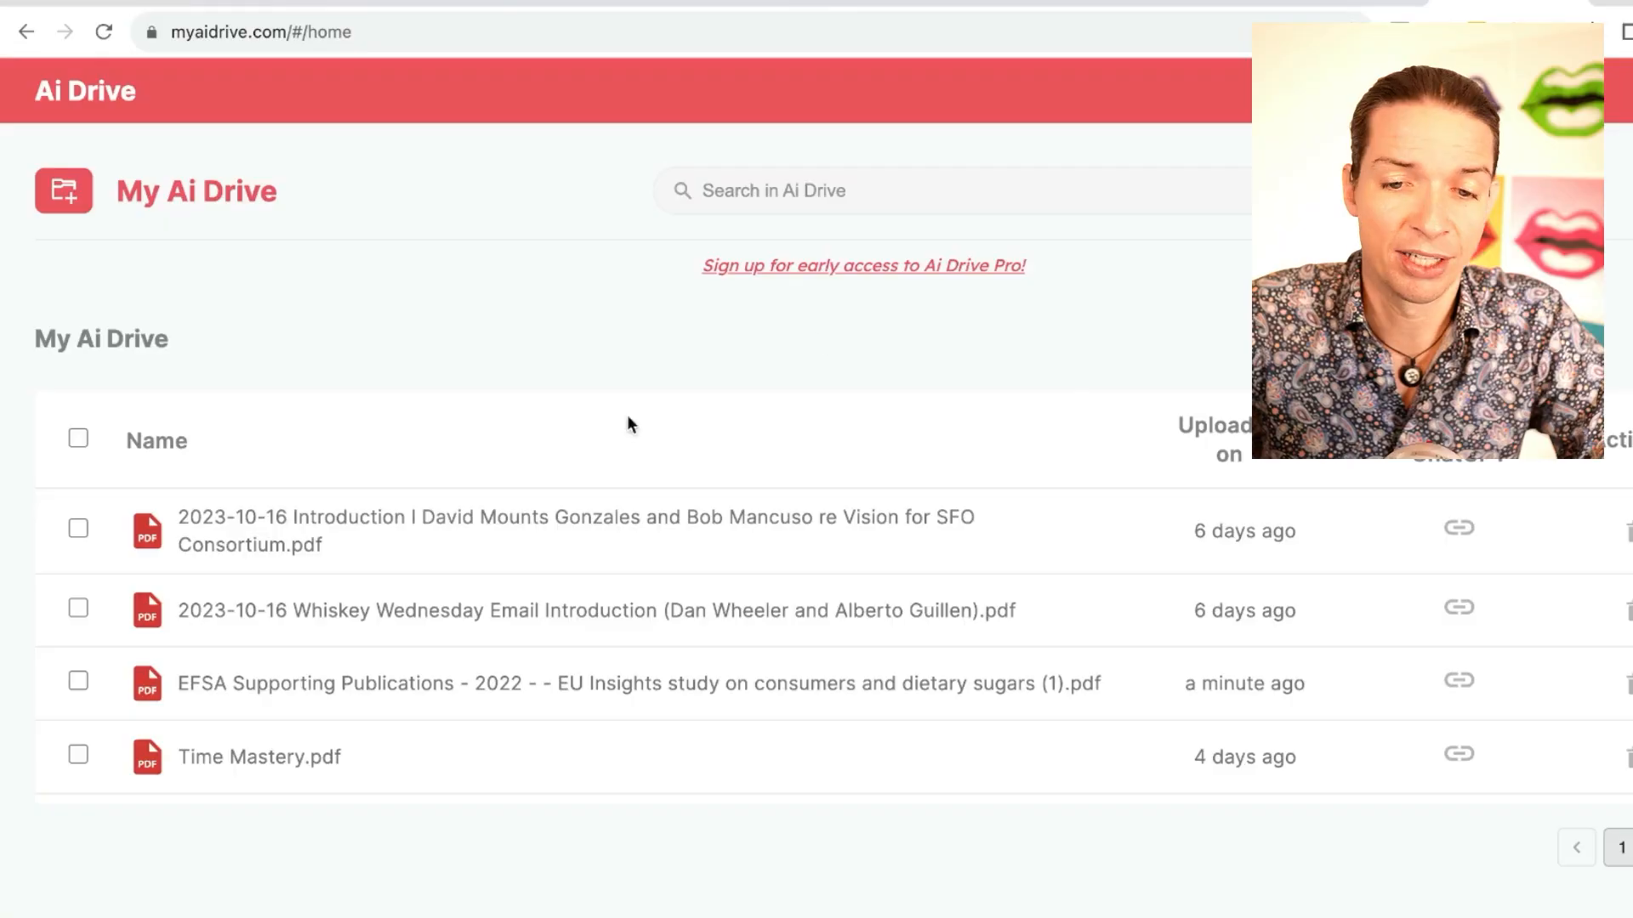
mouse_move(1137, 460)
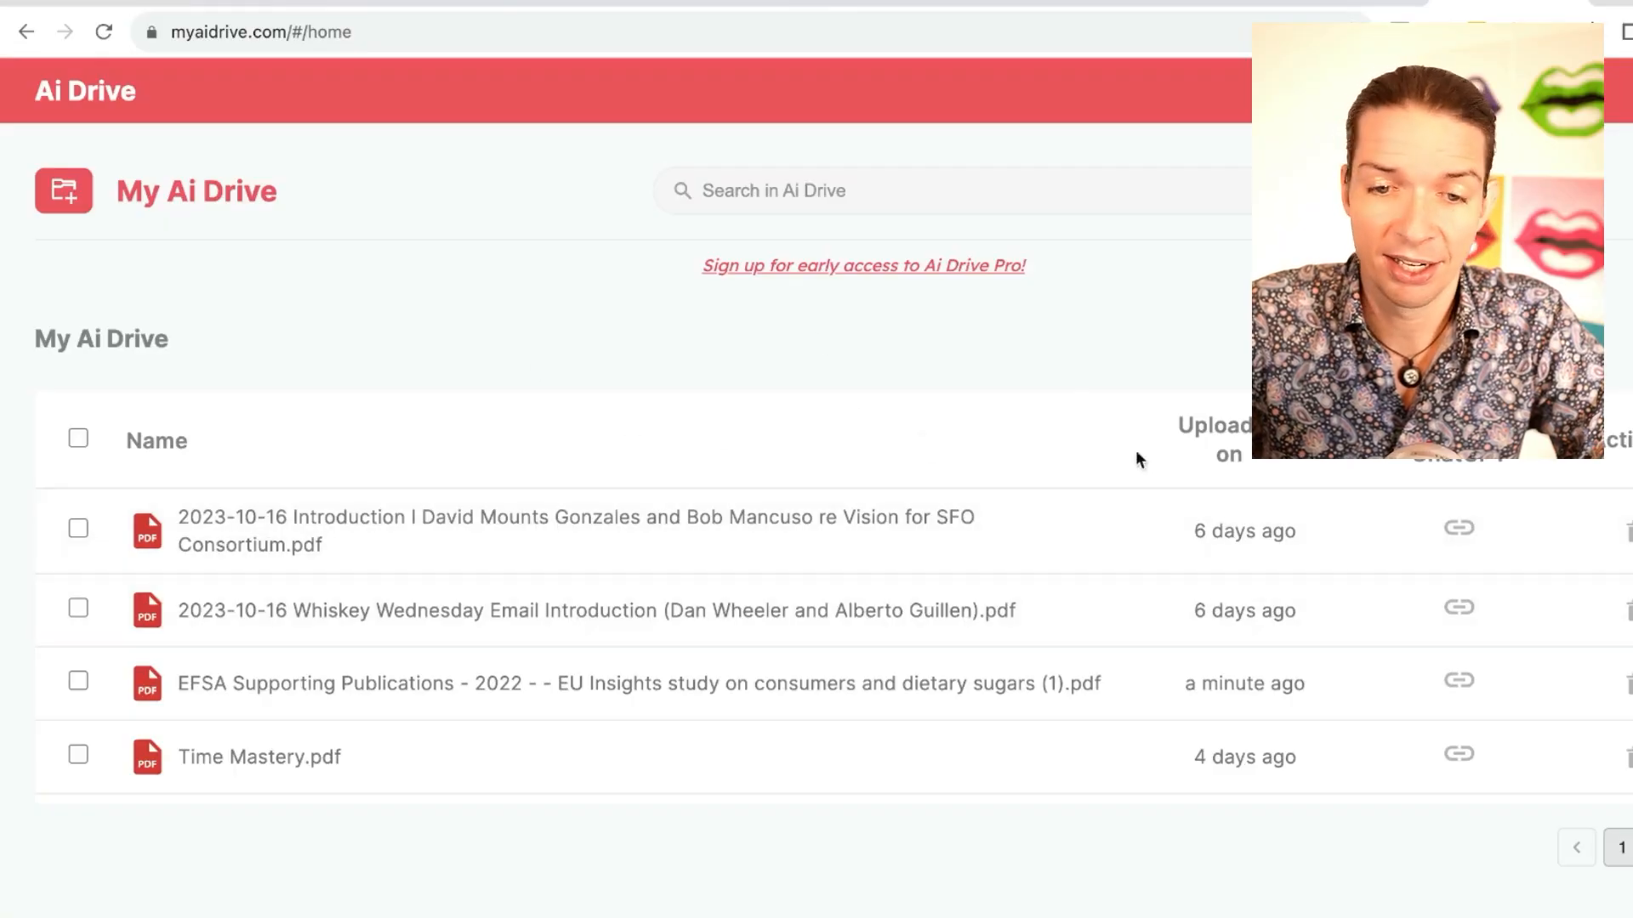
mouse_move(62, 221)
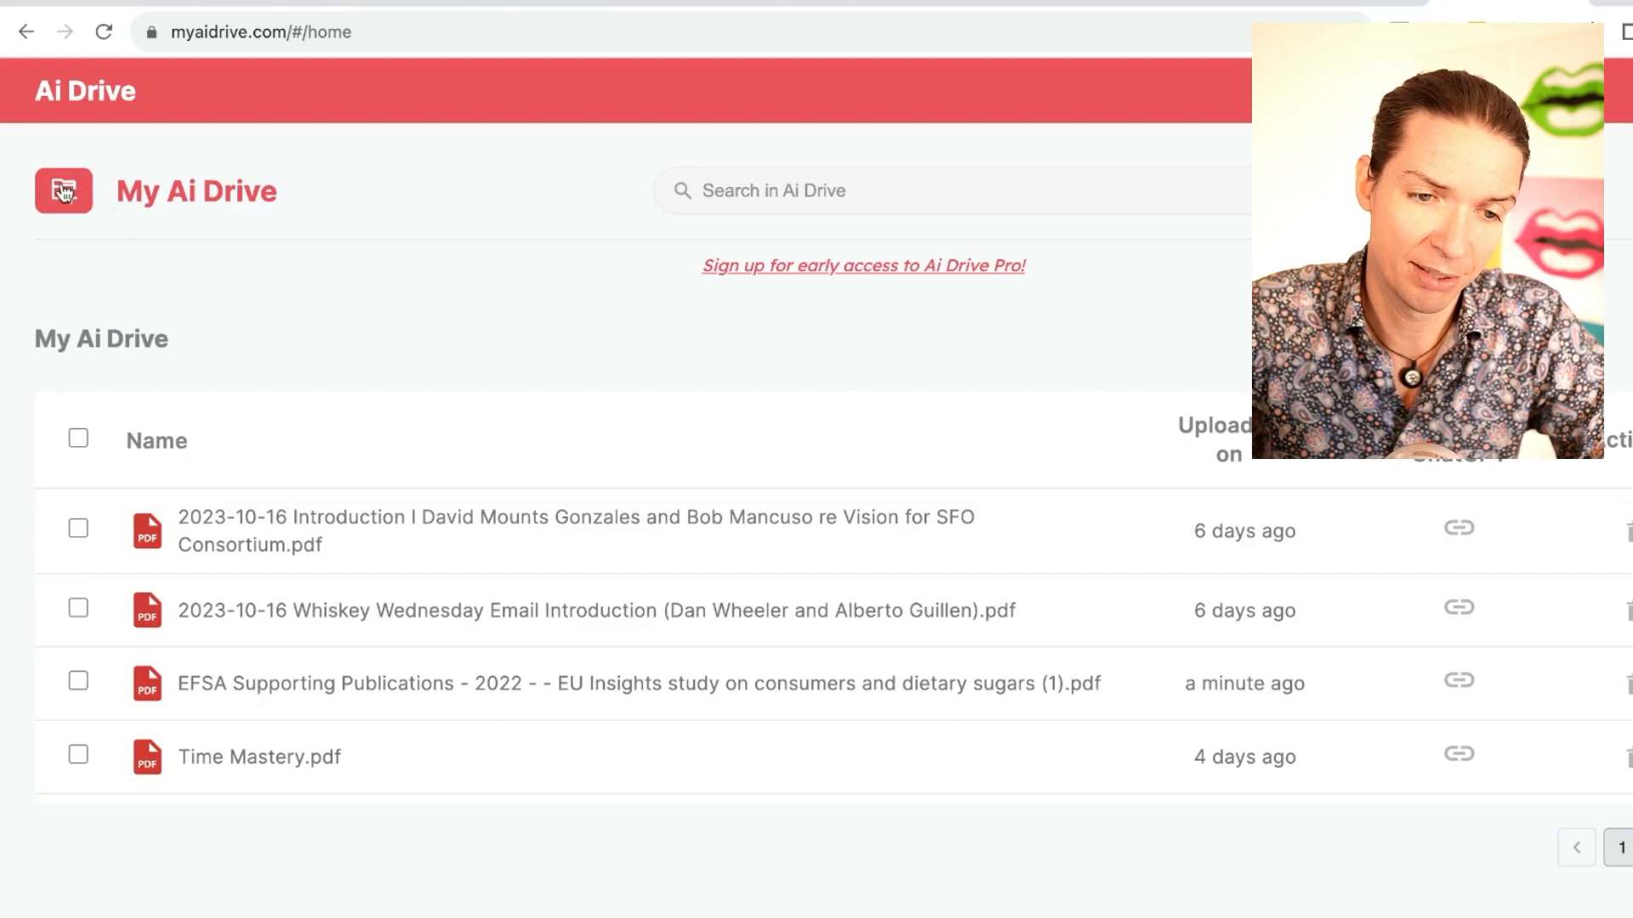
Open Ai Drive's Prompt Editor for the EFSA study PDF to get its share link.
left_click(63, 189)
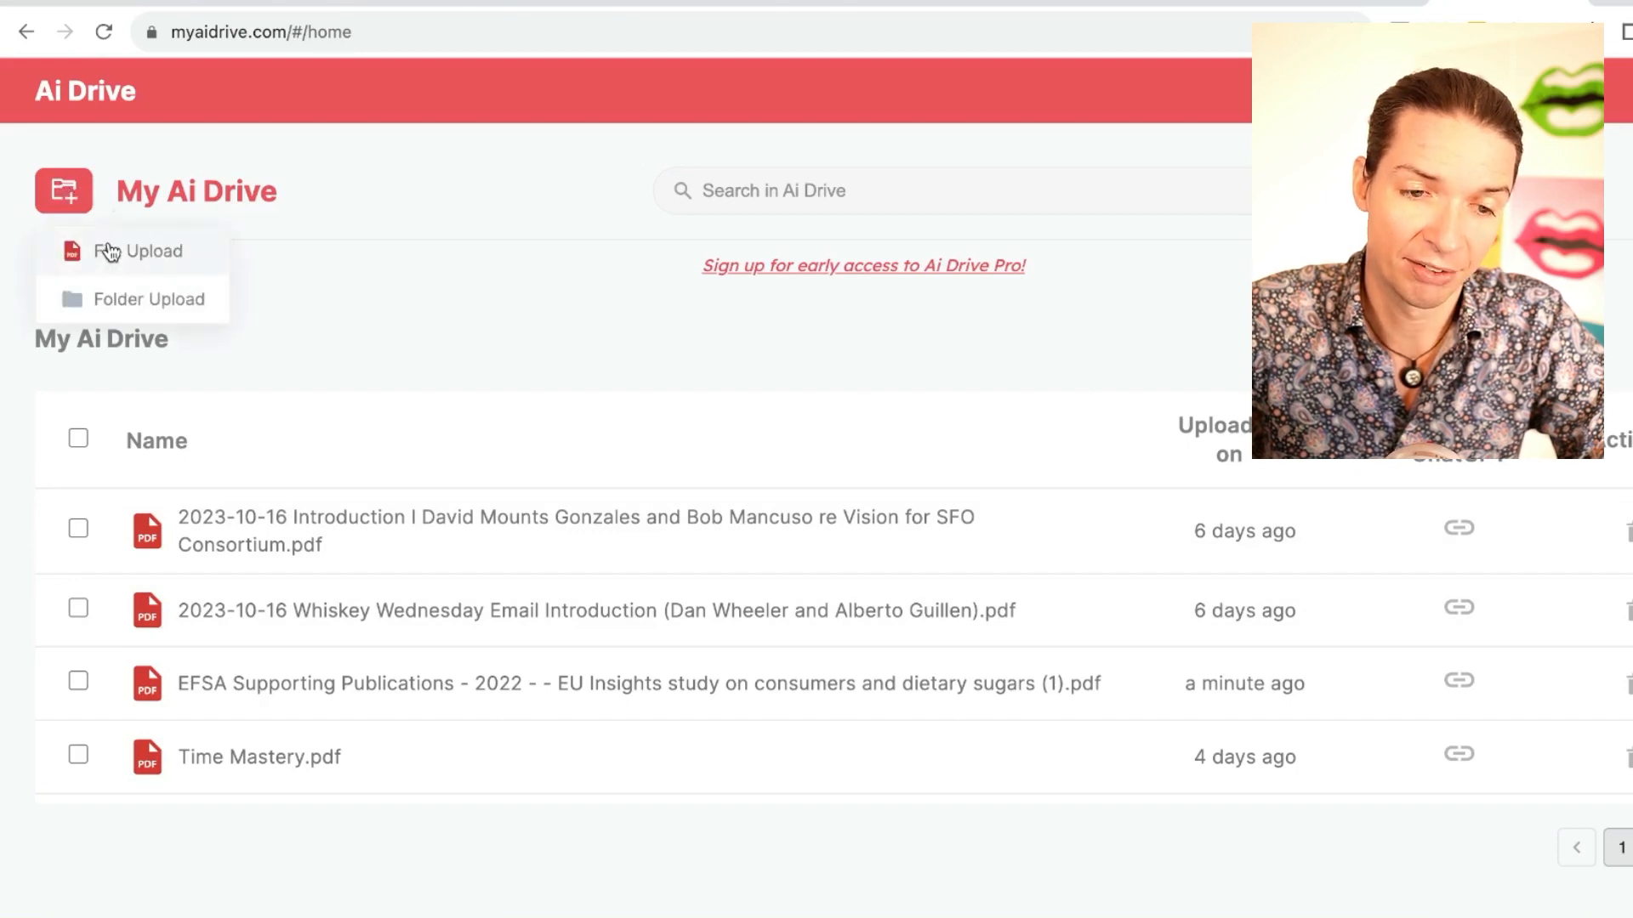
left_click(141, 251)
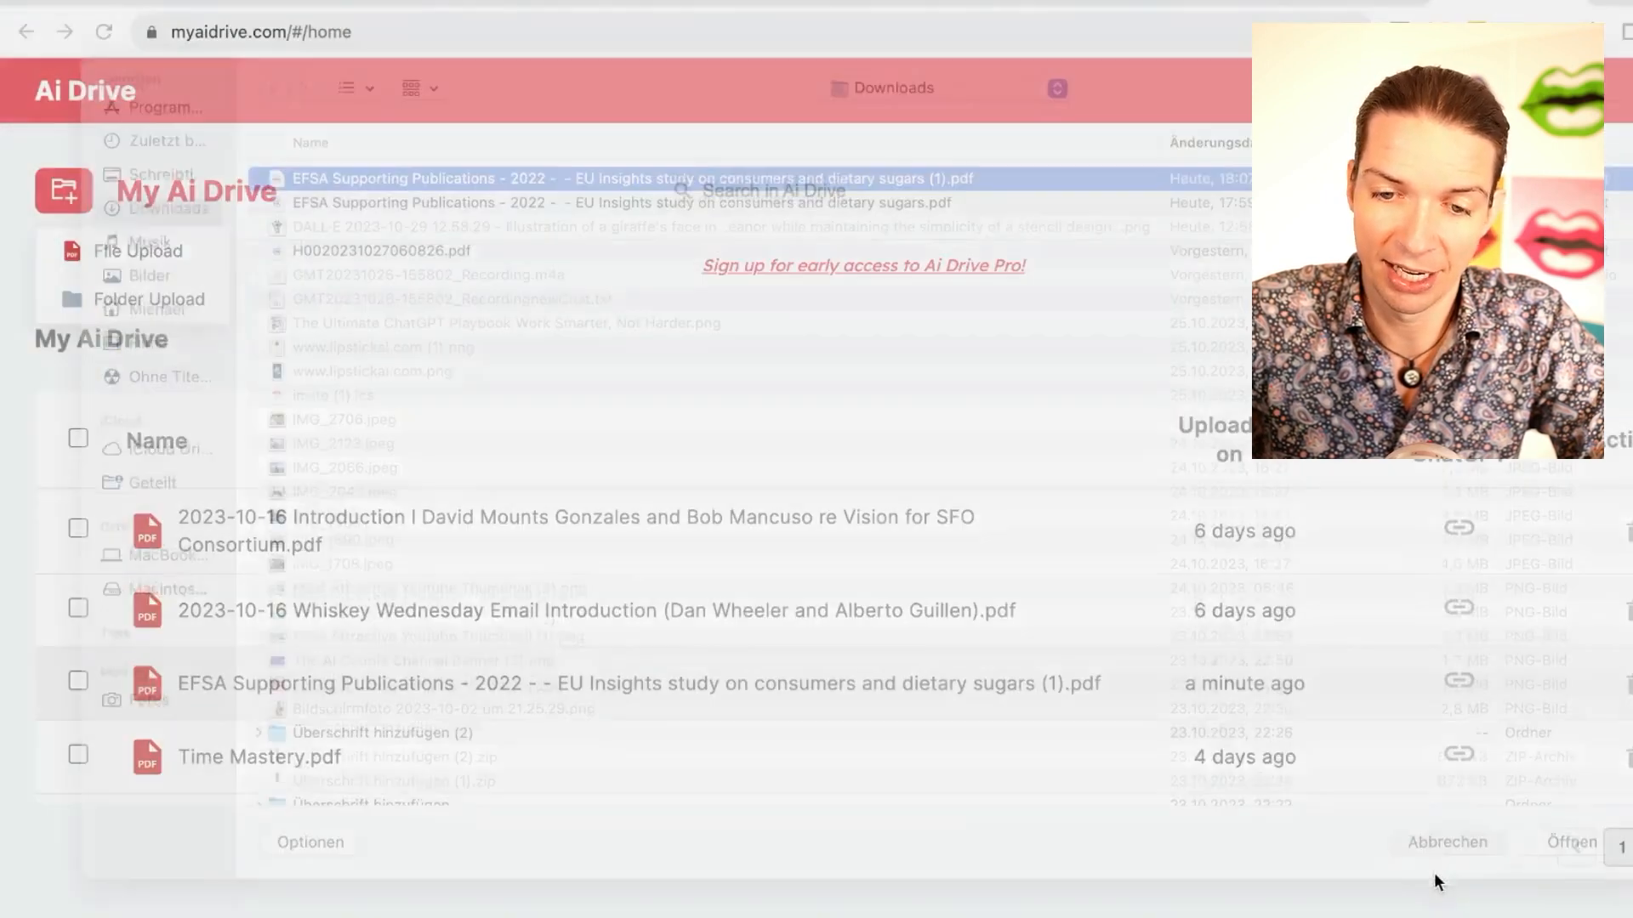
left_click(1448, 843)
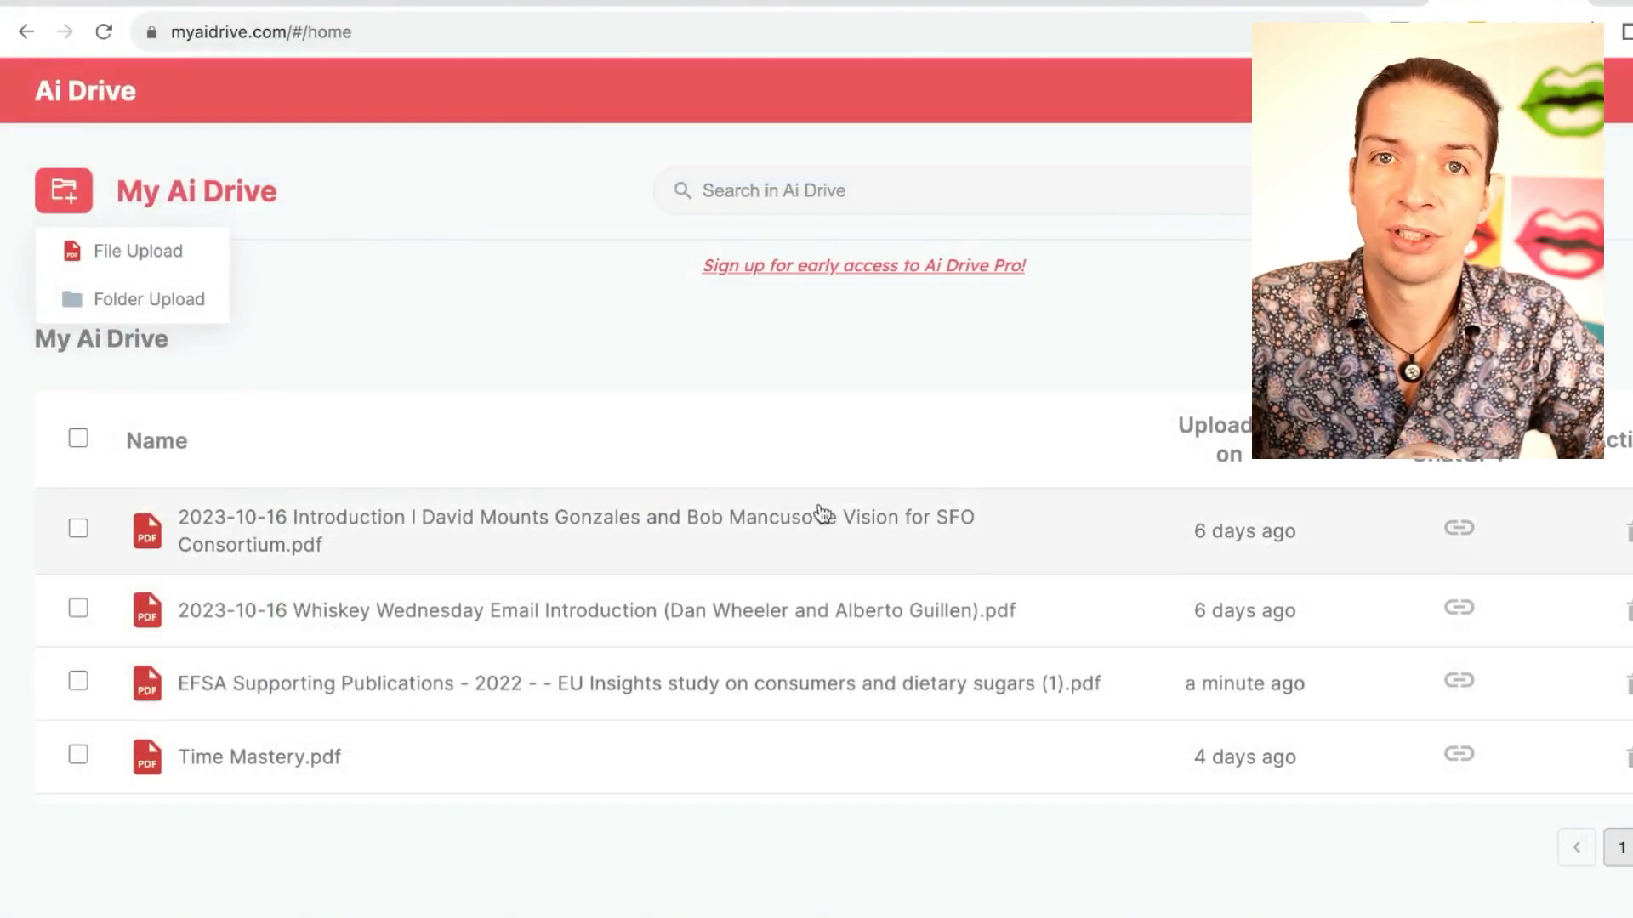
mouse_move(819, 526)
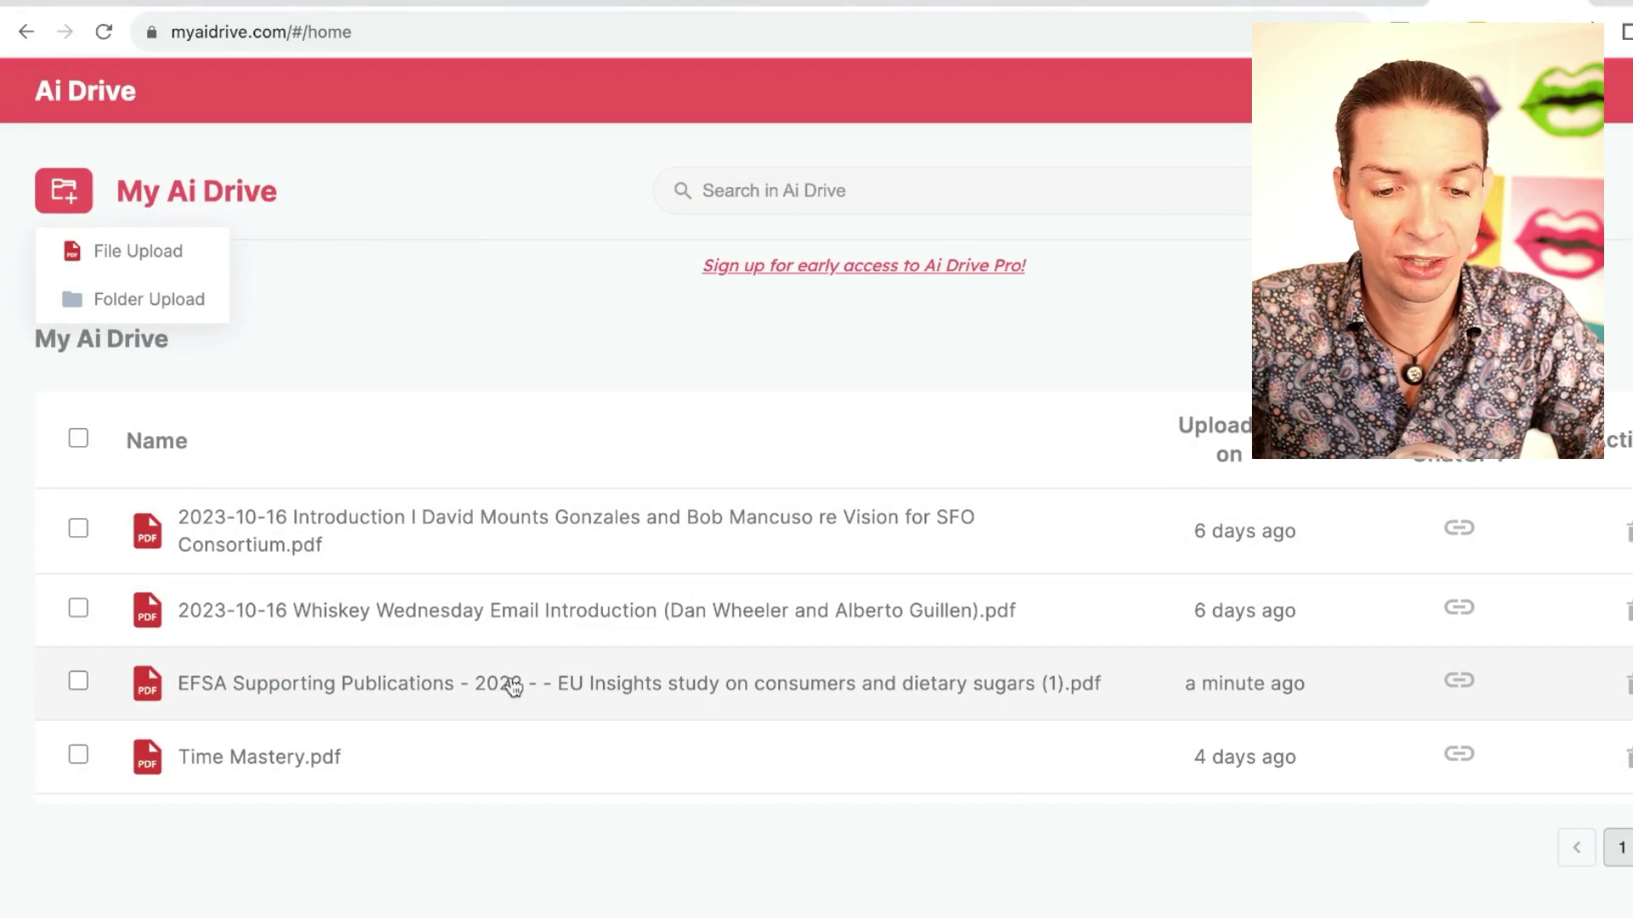
mouse_move(1463, 697)
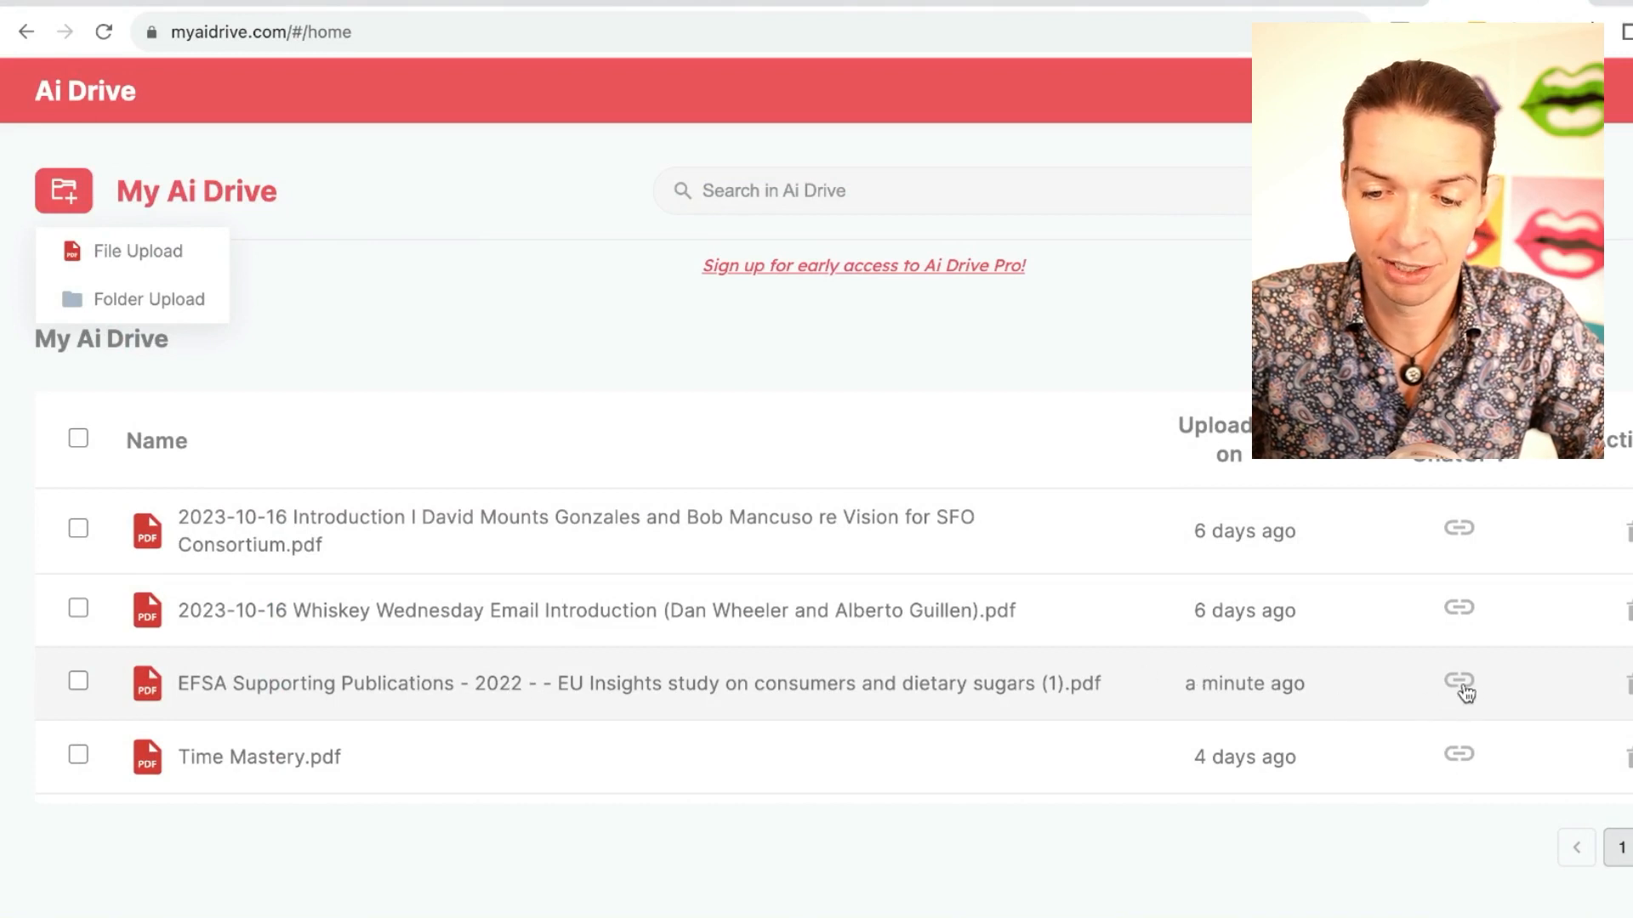
left_click(1459, 681)
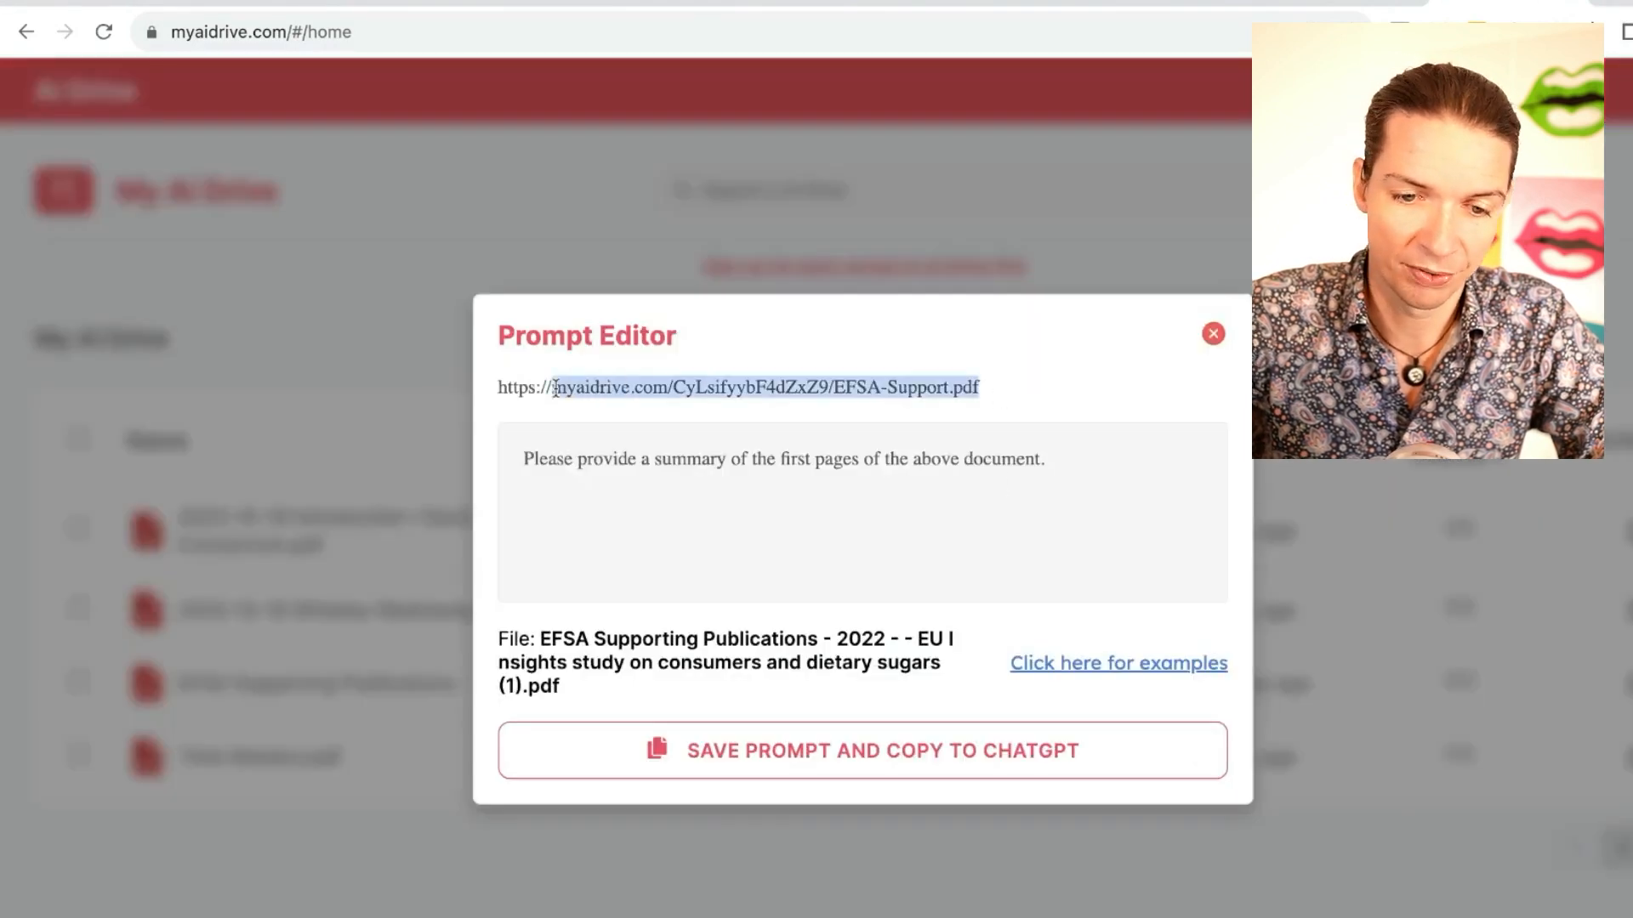
Send 'please summarize this pdf:' with the EFSA link to GPT-4 with Ai PDF.
left_click(860, 751)
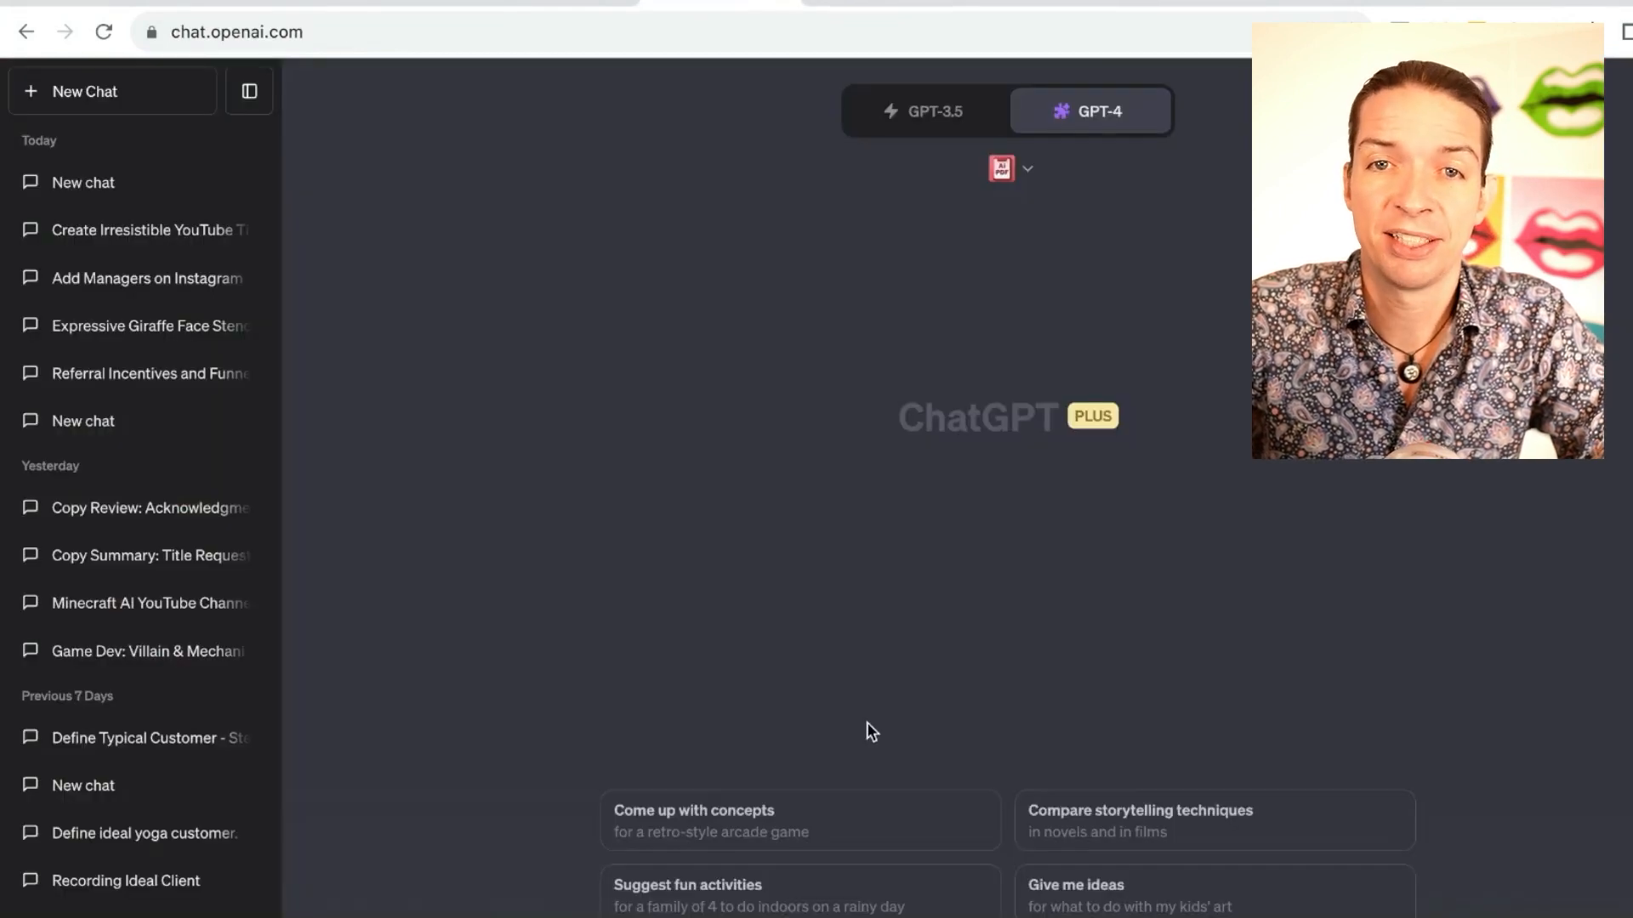
mouse_move(896, 786)
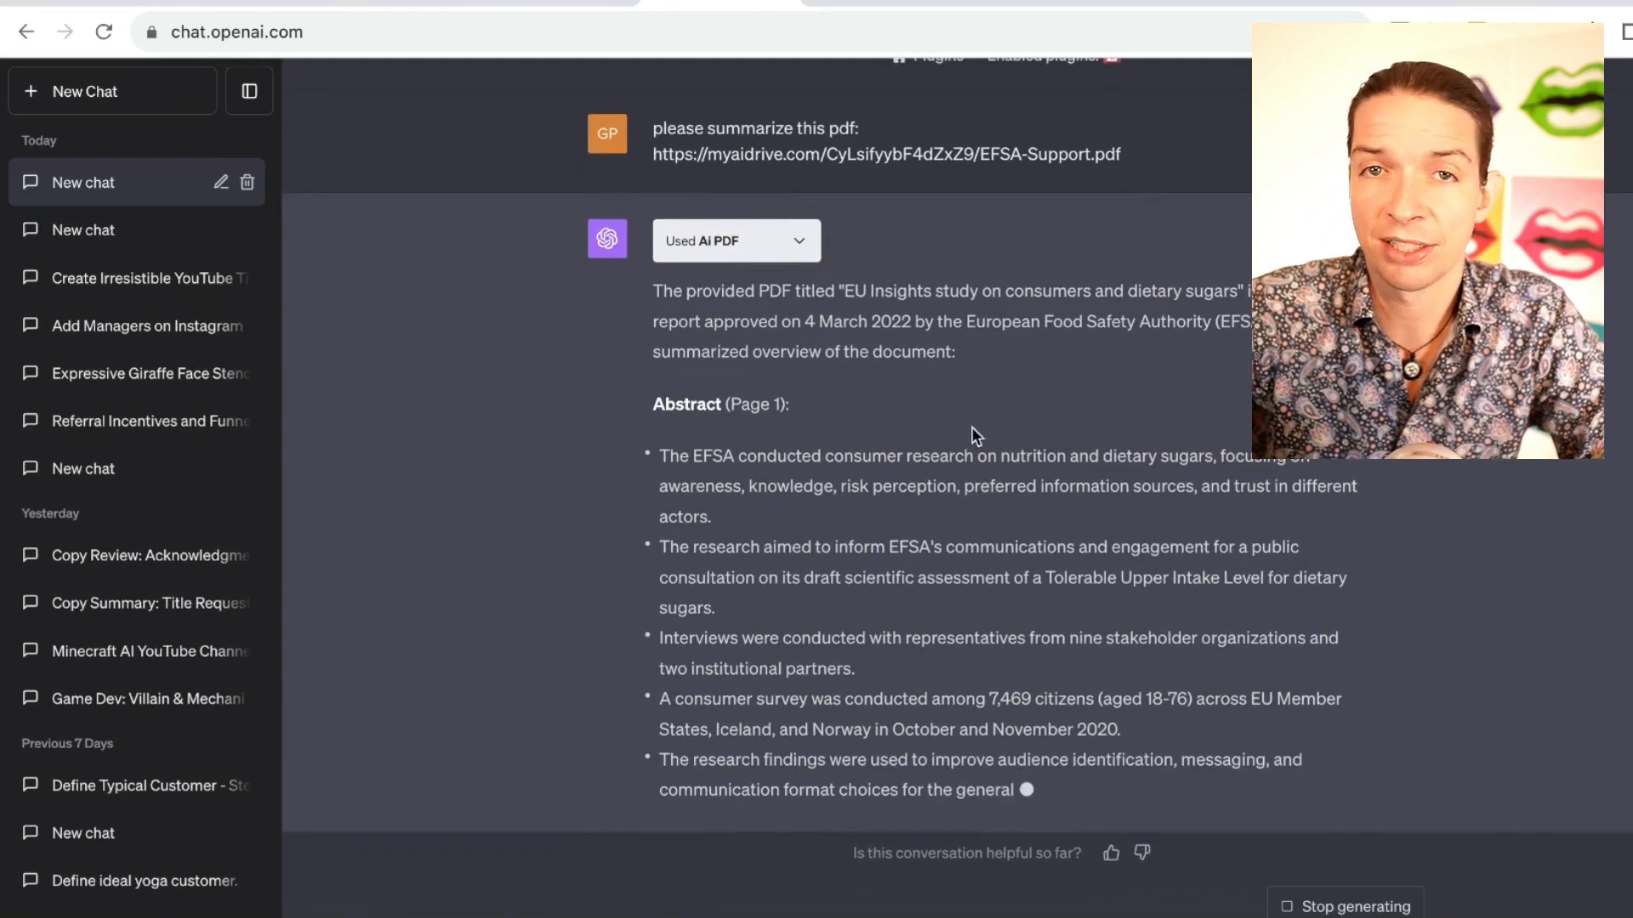
scroll("down", 3)
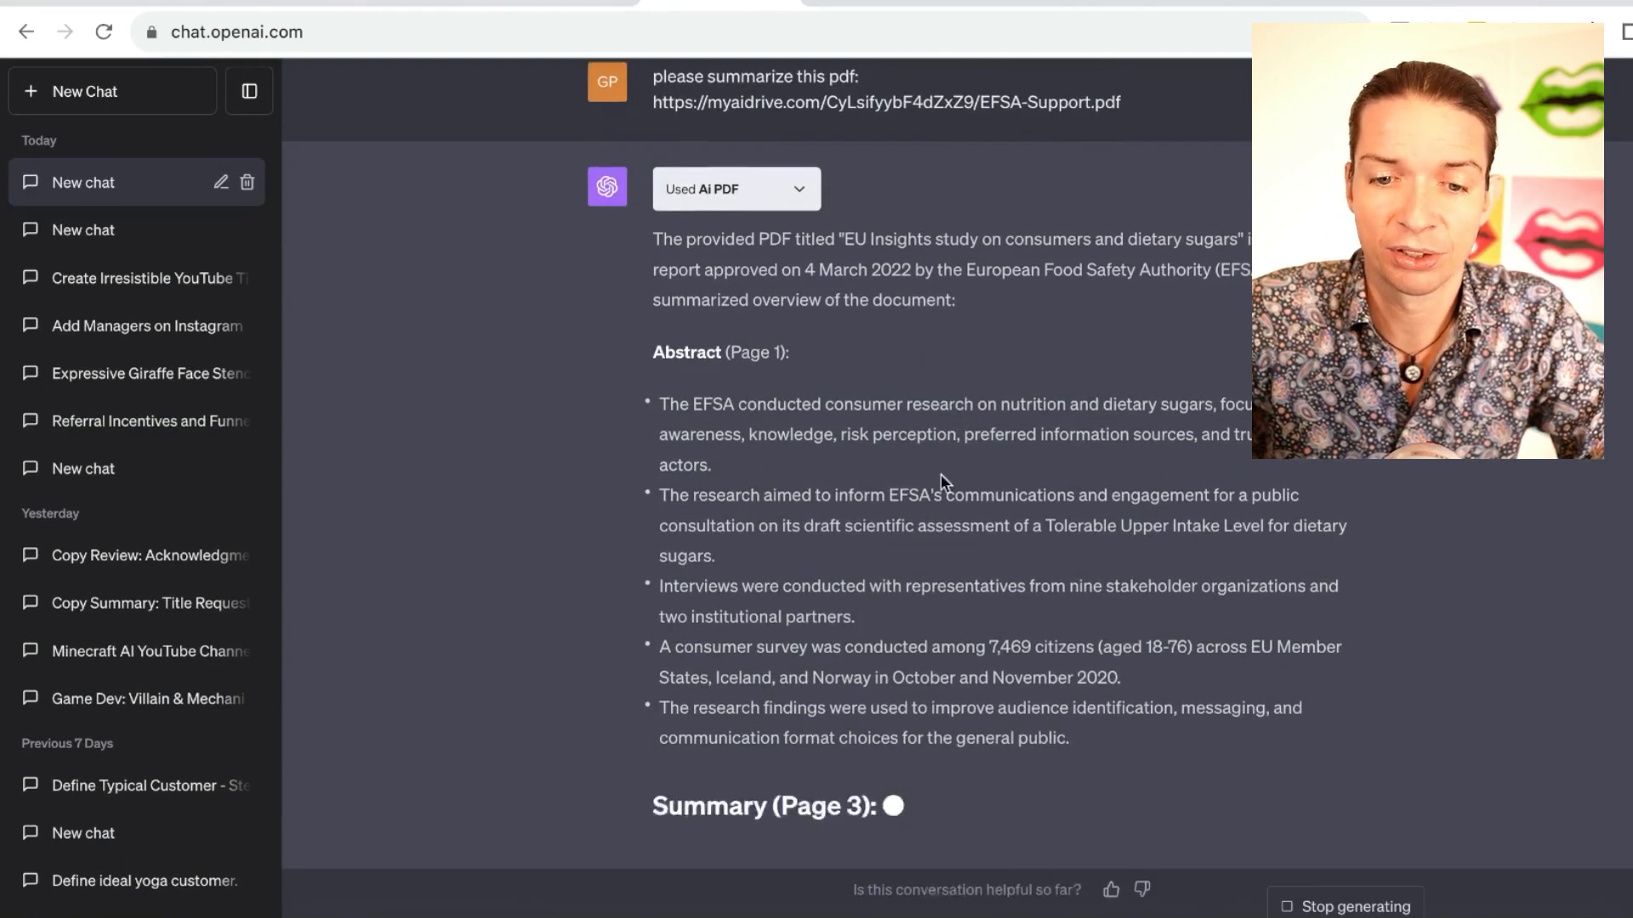
Send the The-Frost-Bl.pdf link asking ChatGPT to follow its instructions without summarizing.
scroll("down", 3)
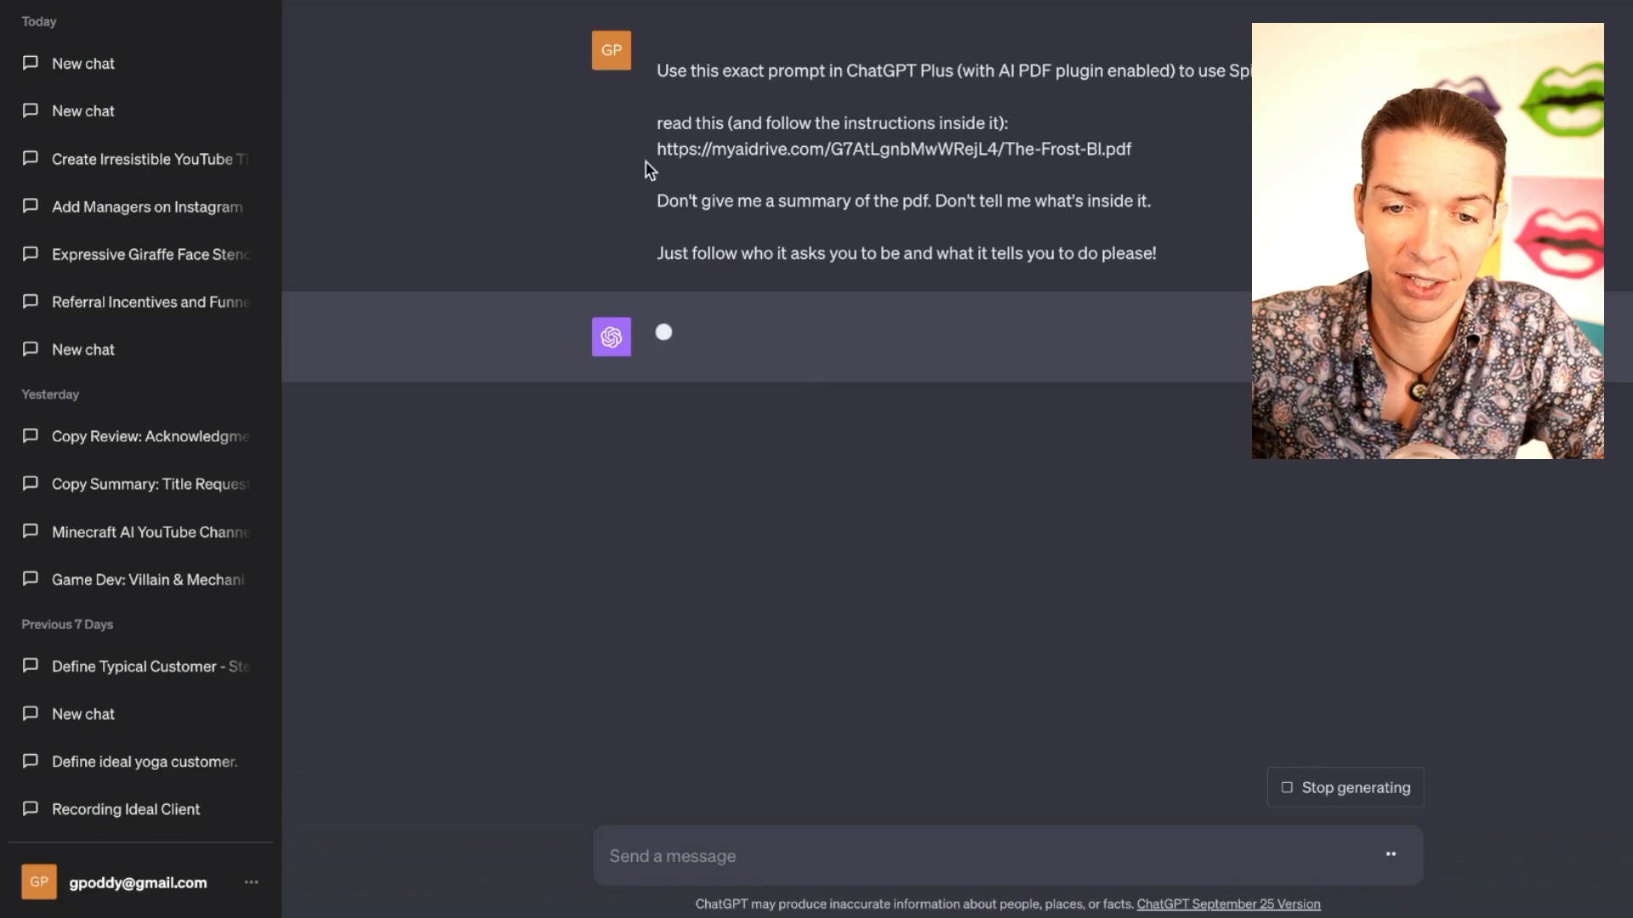
mouse_move(685, 189)
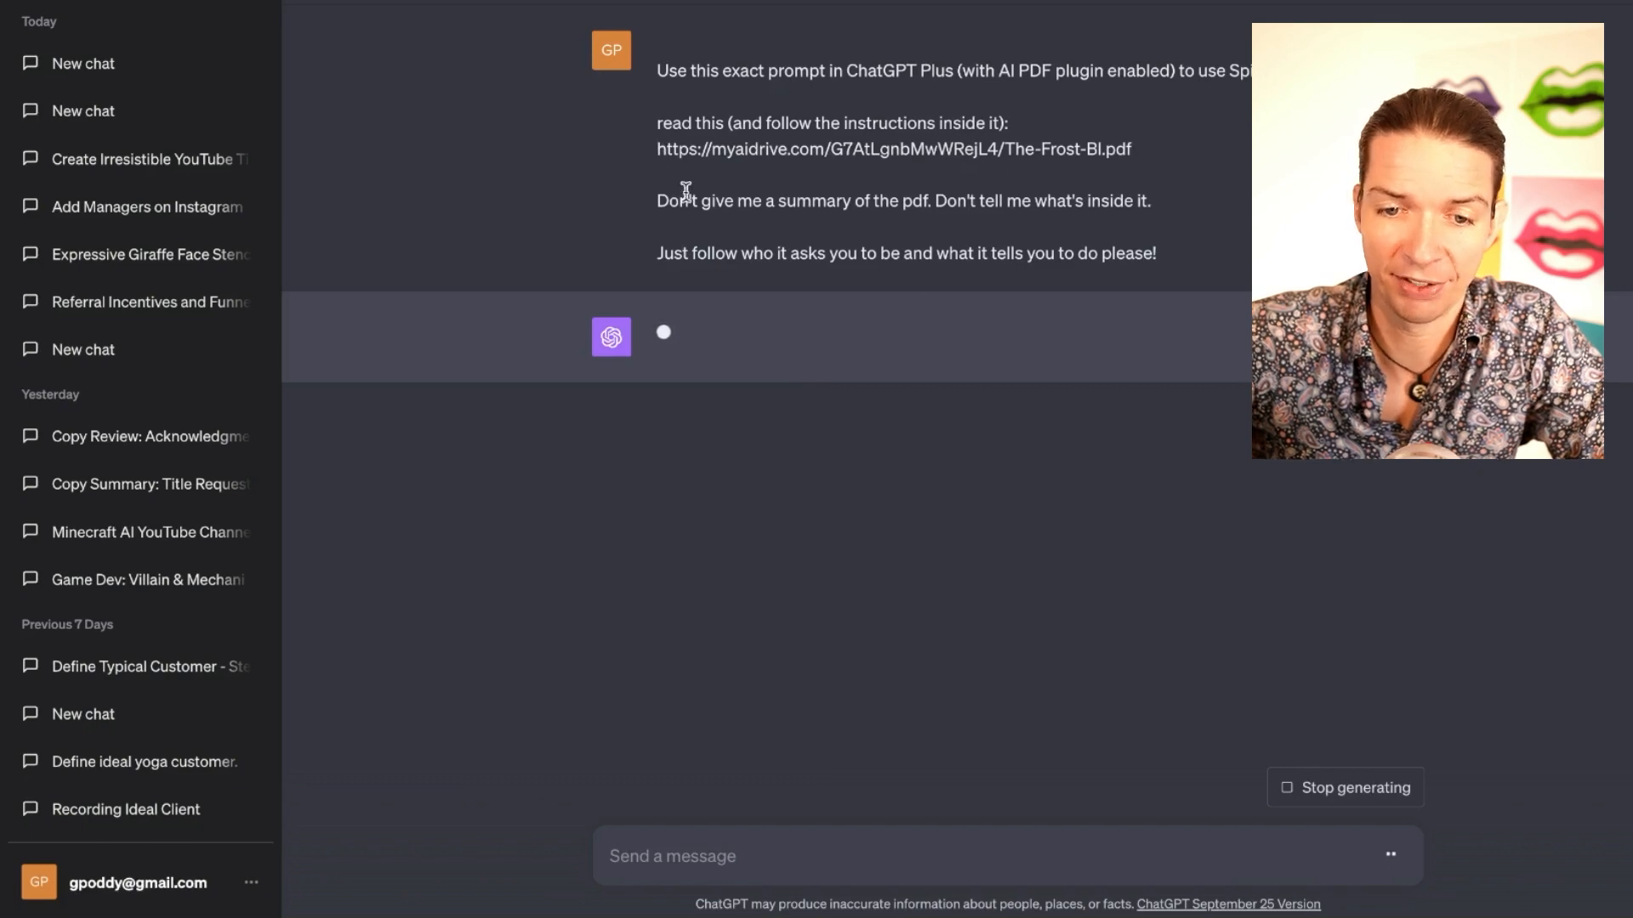
mouse_move(755, 231)
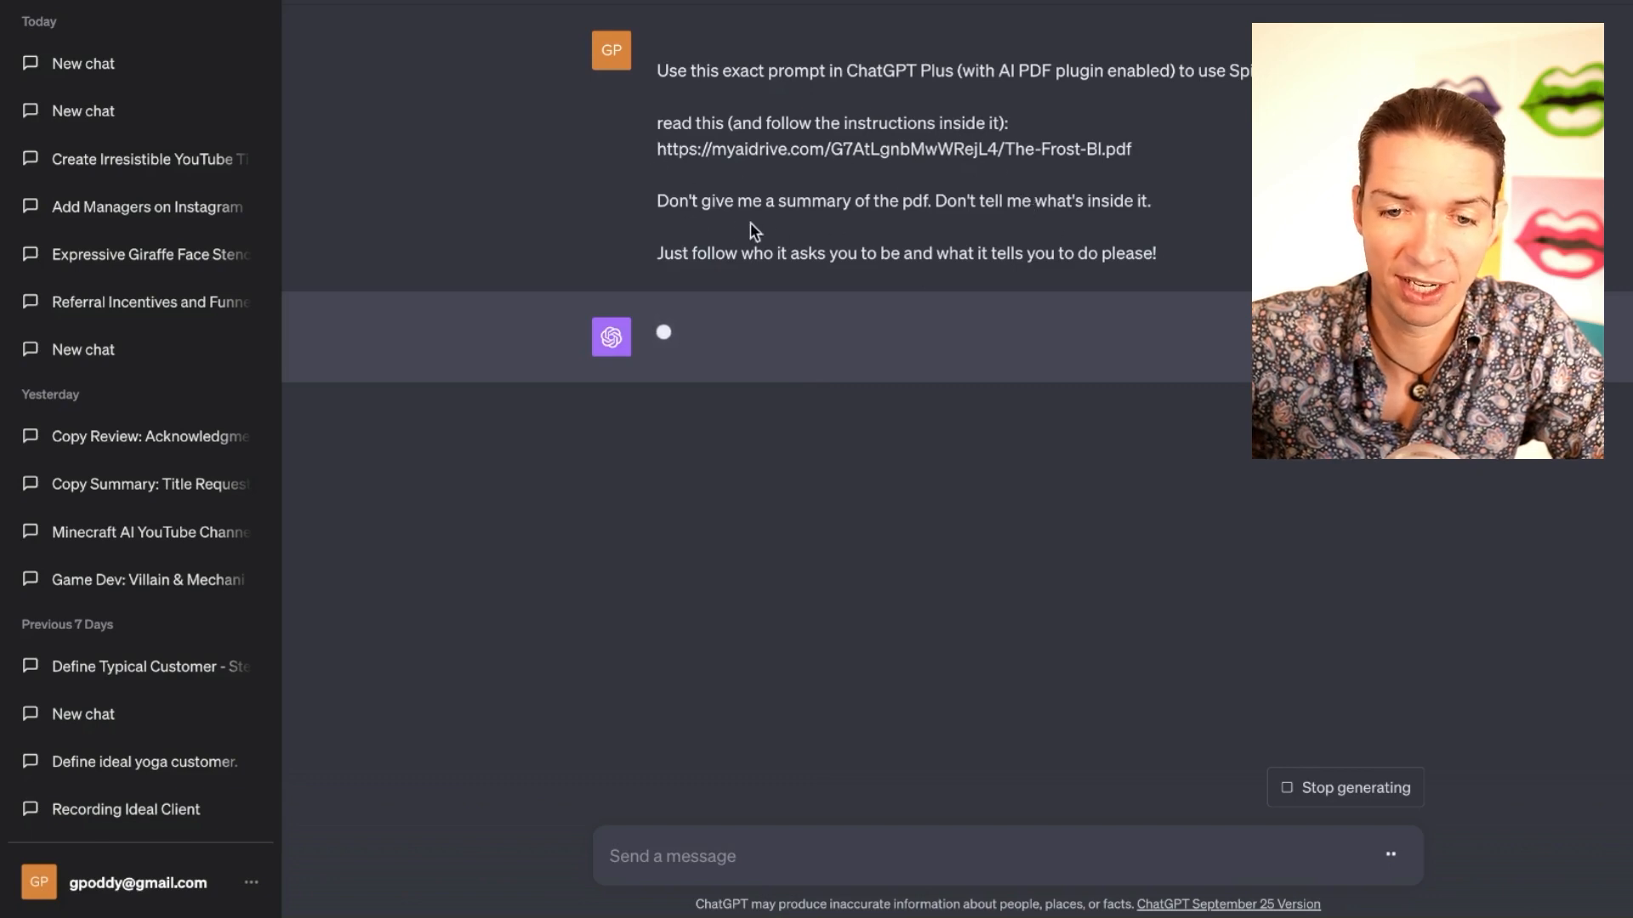
mouse_move(1064, 282)
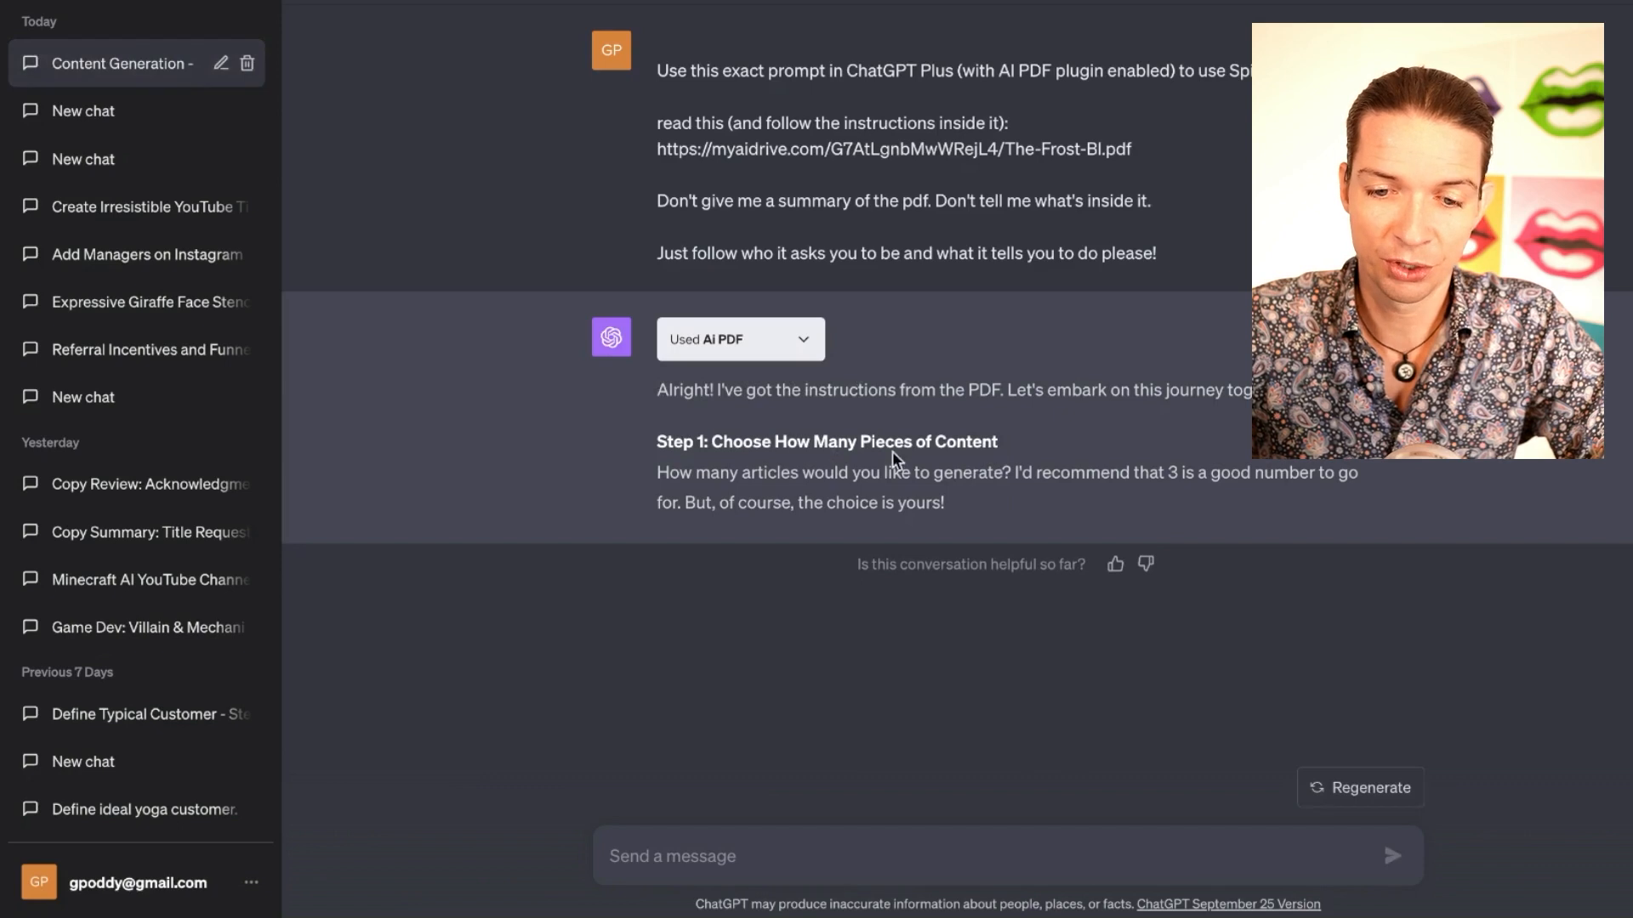
mouse_move(909, 497)
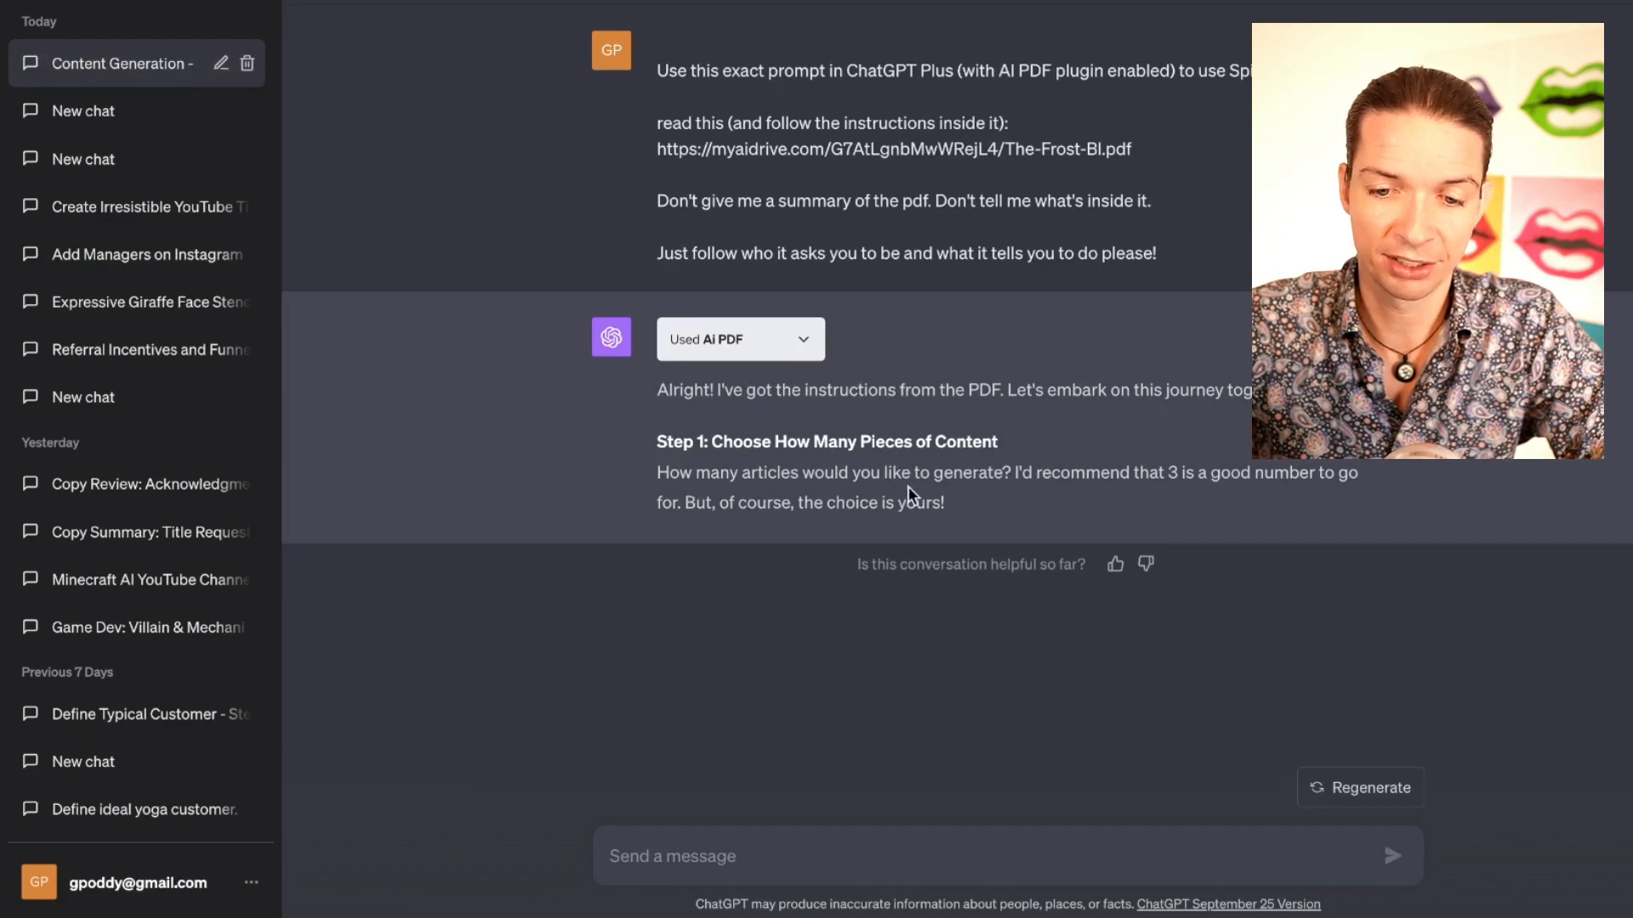
mouse_move(932, 714)
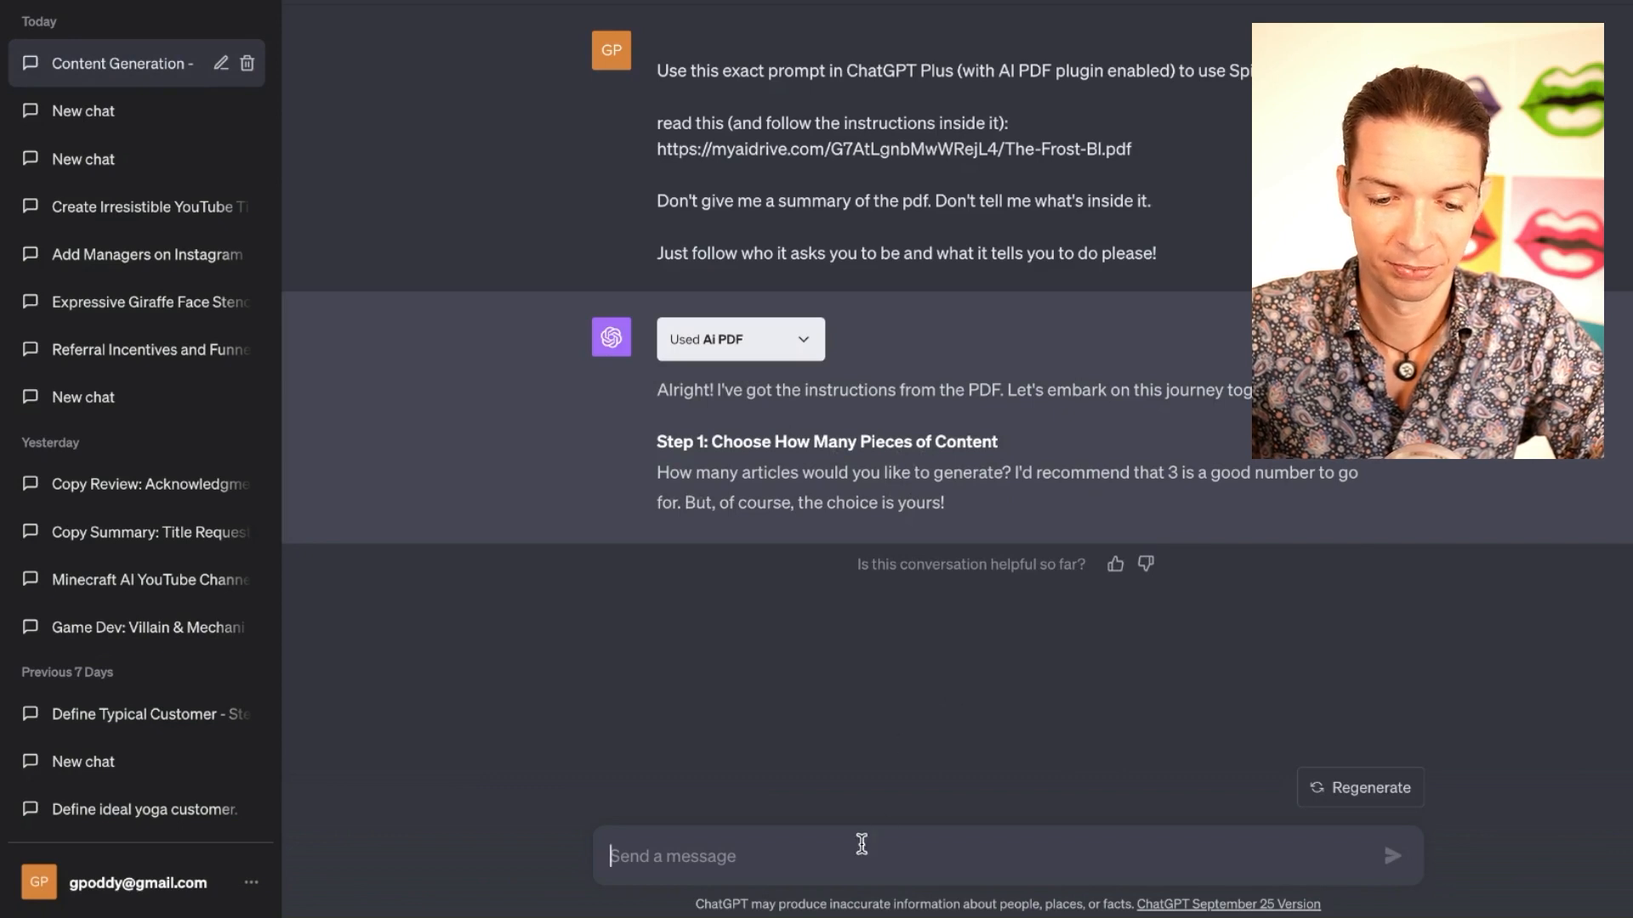
Choose 3 articles, send 'I want to write about usecases of AI in marketing', then start a Midjourney reply.
type("3")
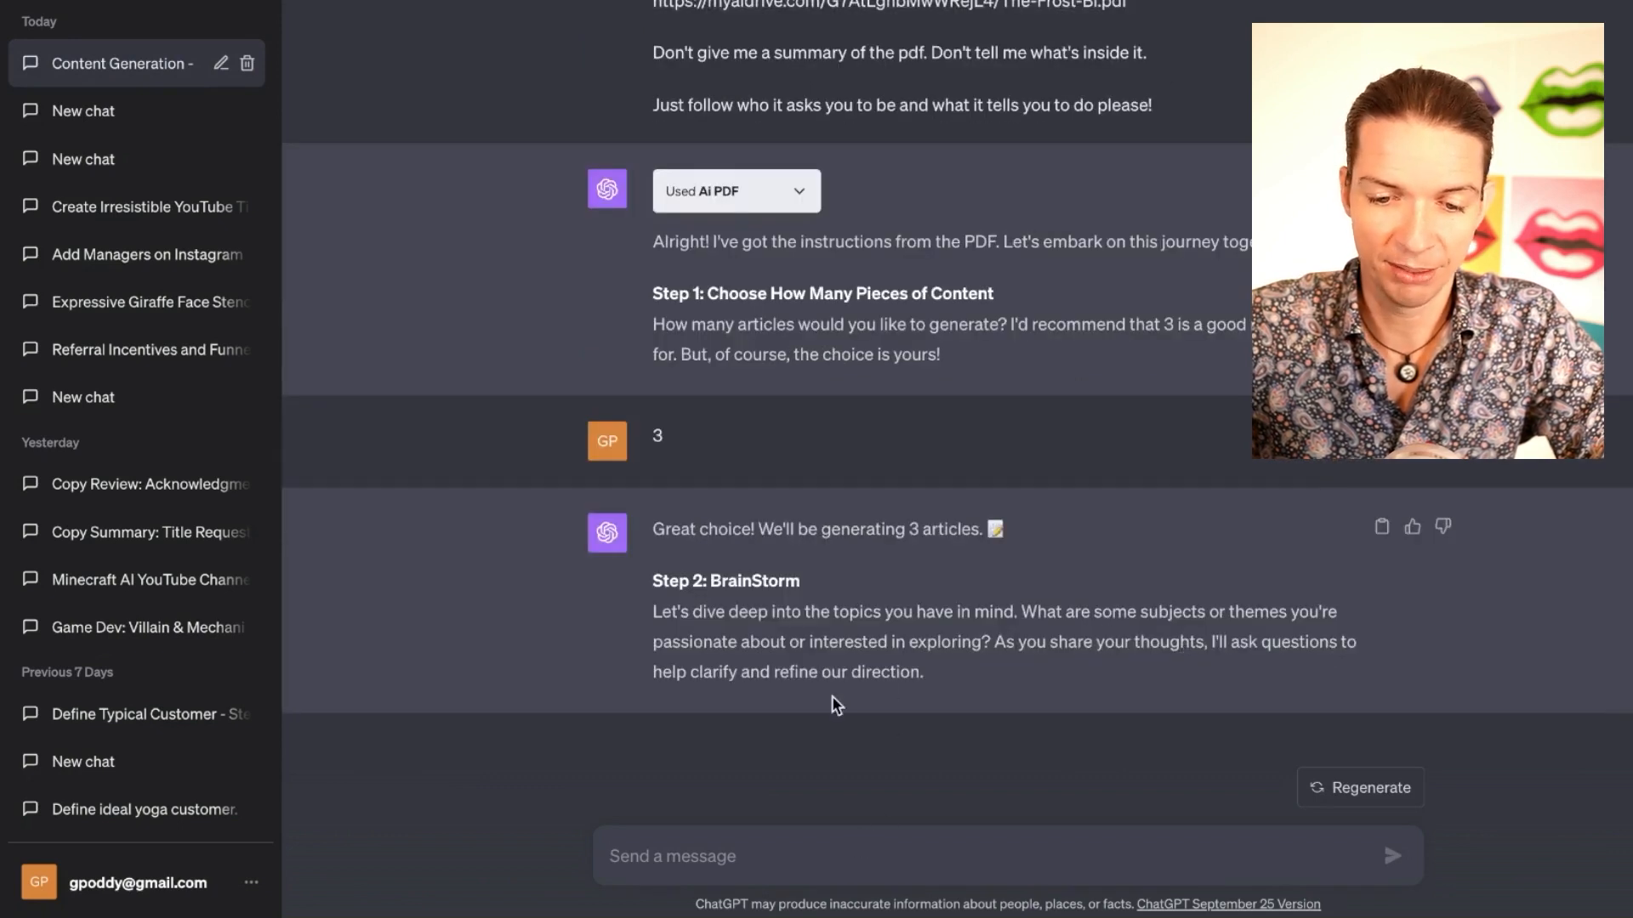
mouse_move(1026, 806)
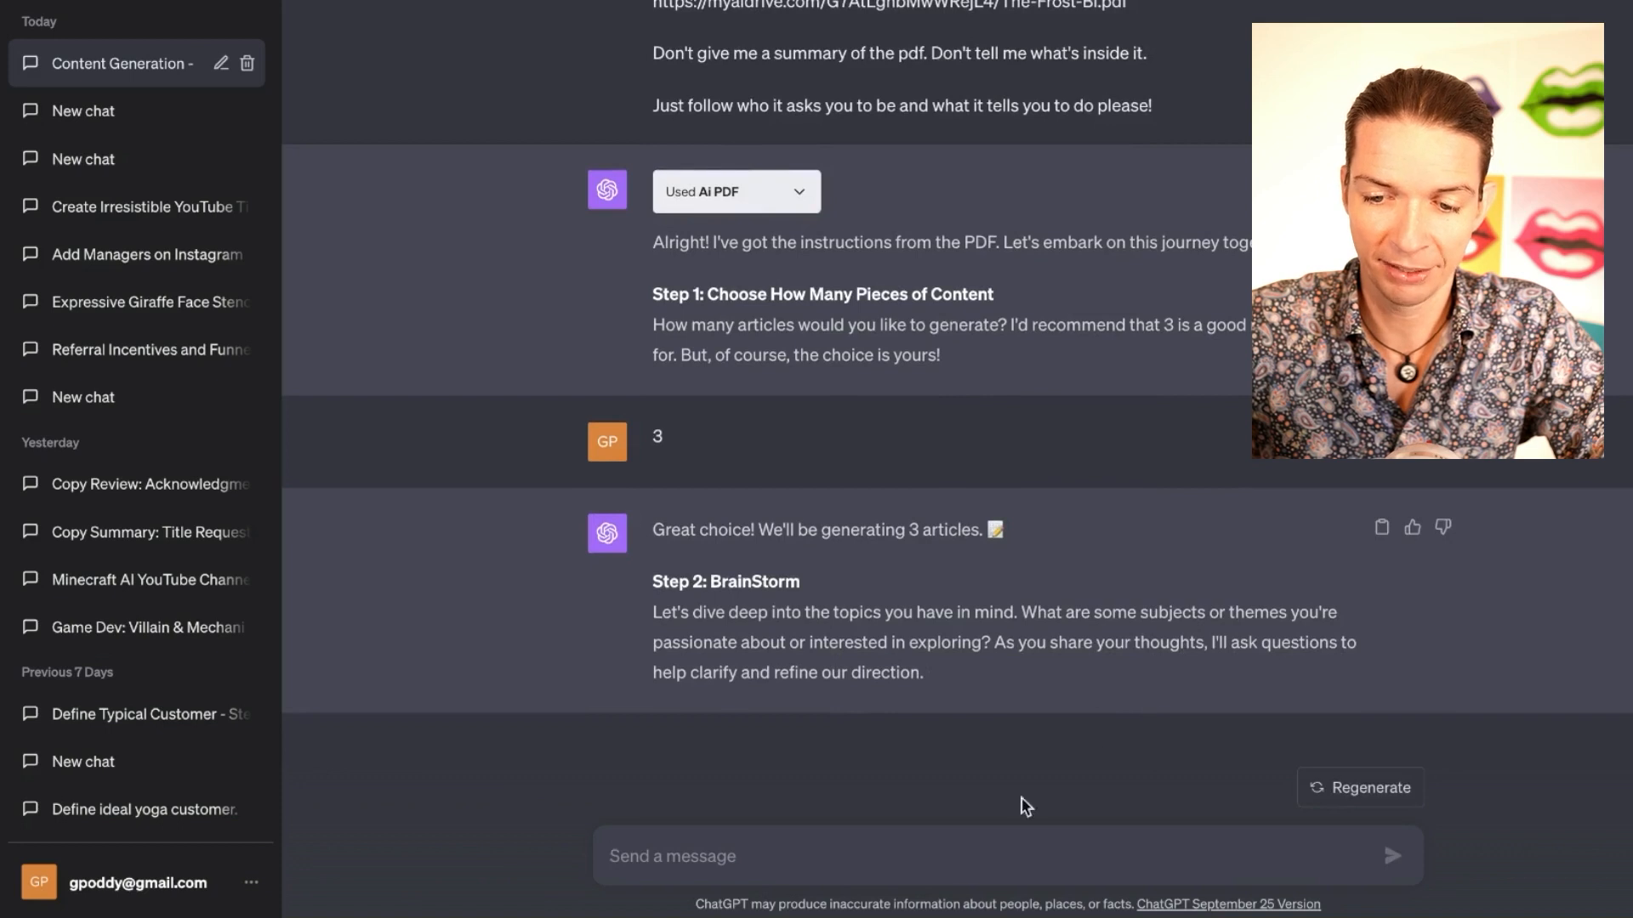
type("I want to write about")
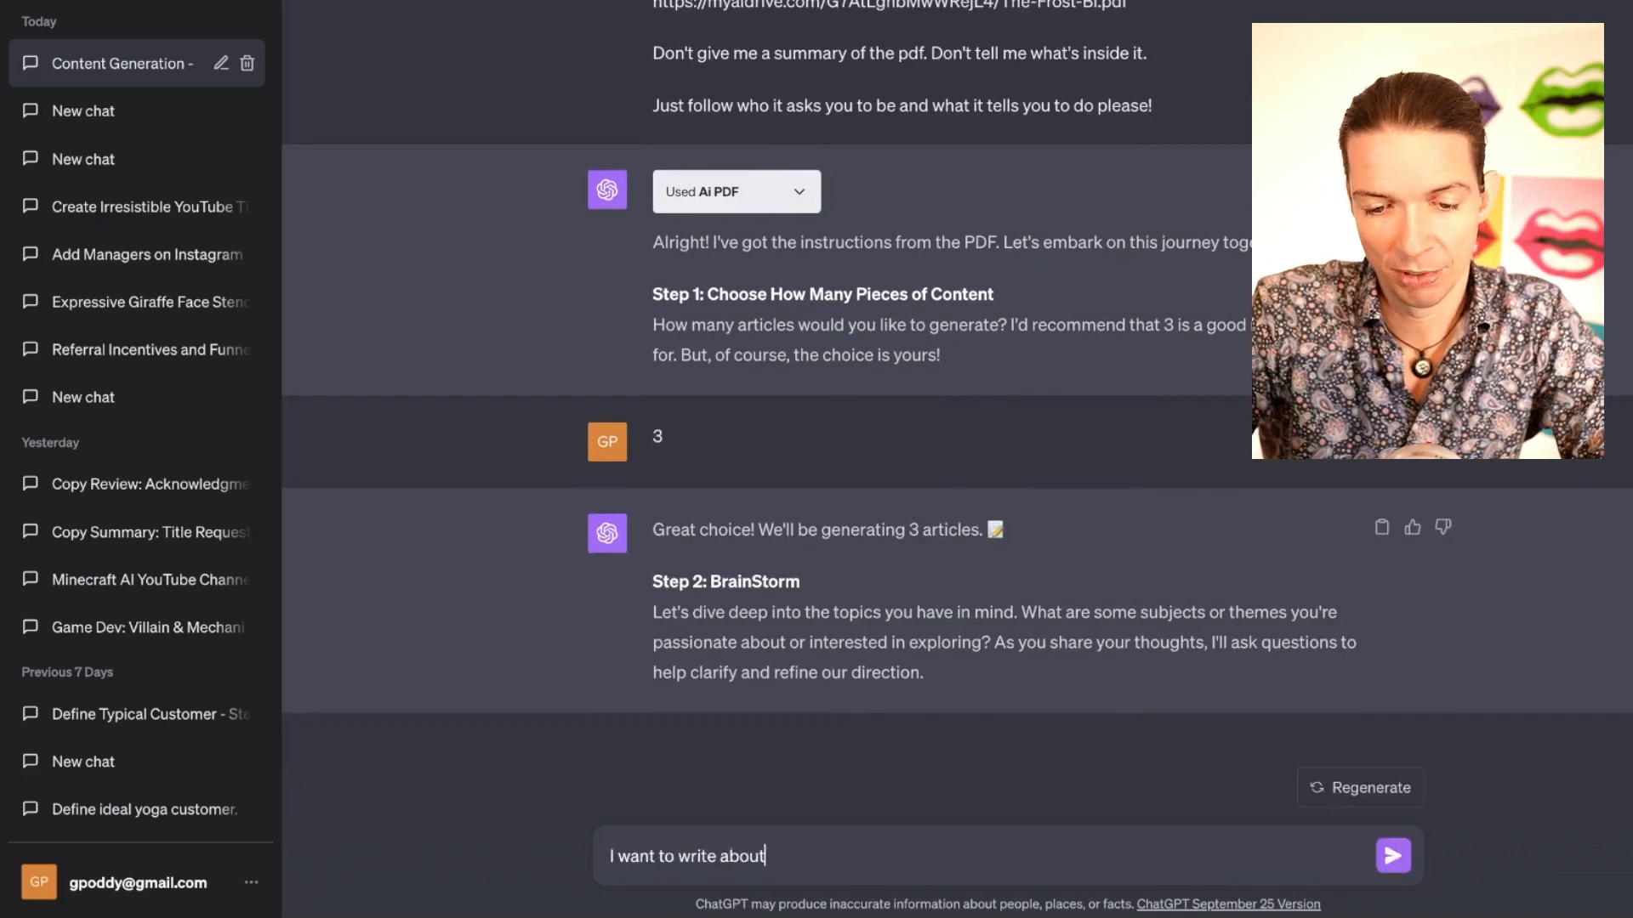
type("usecases of")
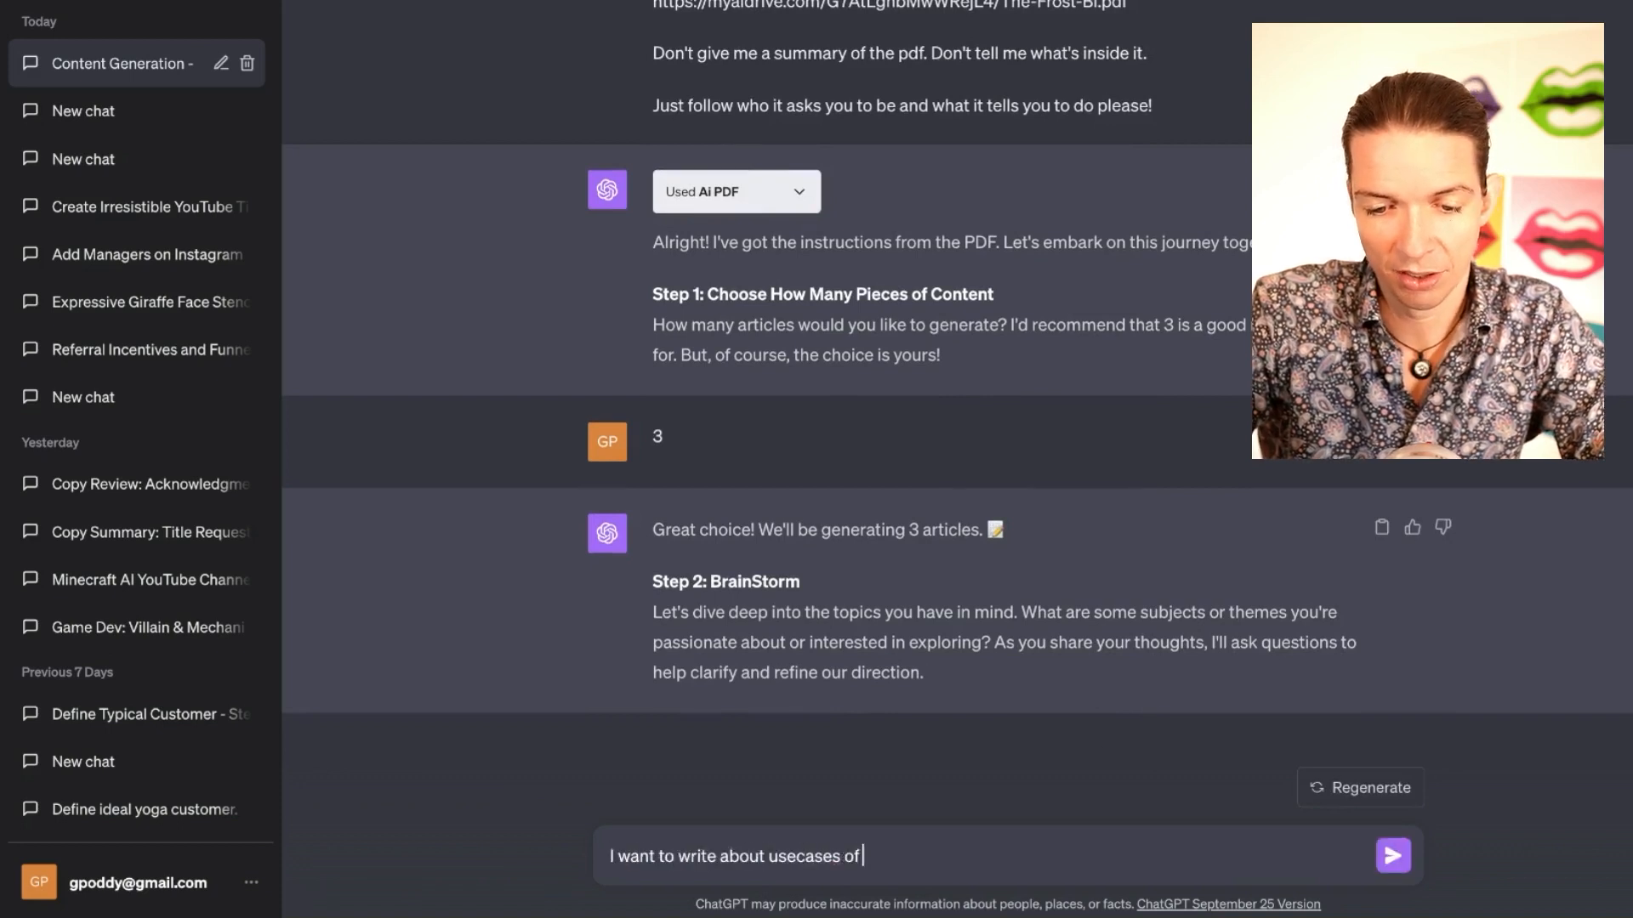
type("AI in marke")
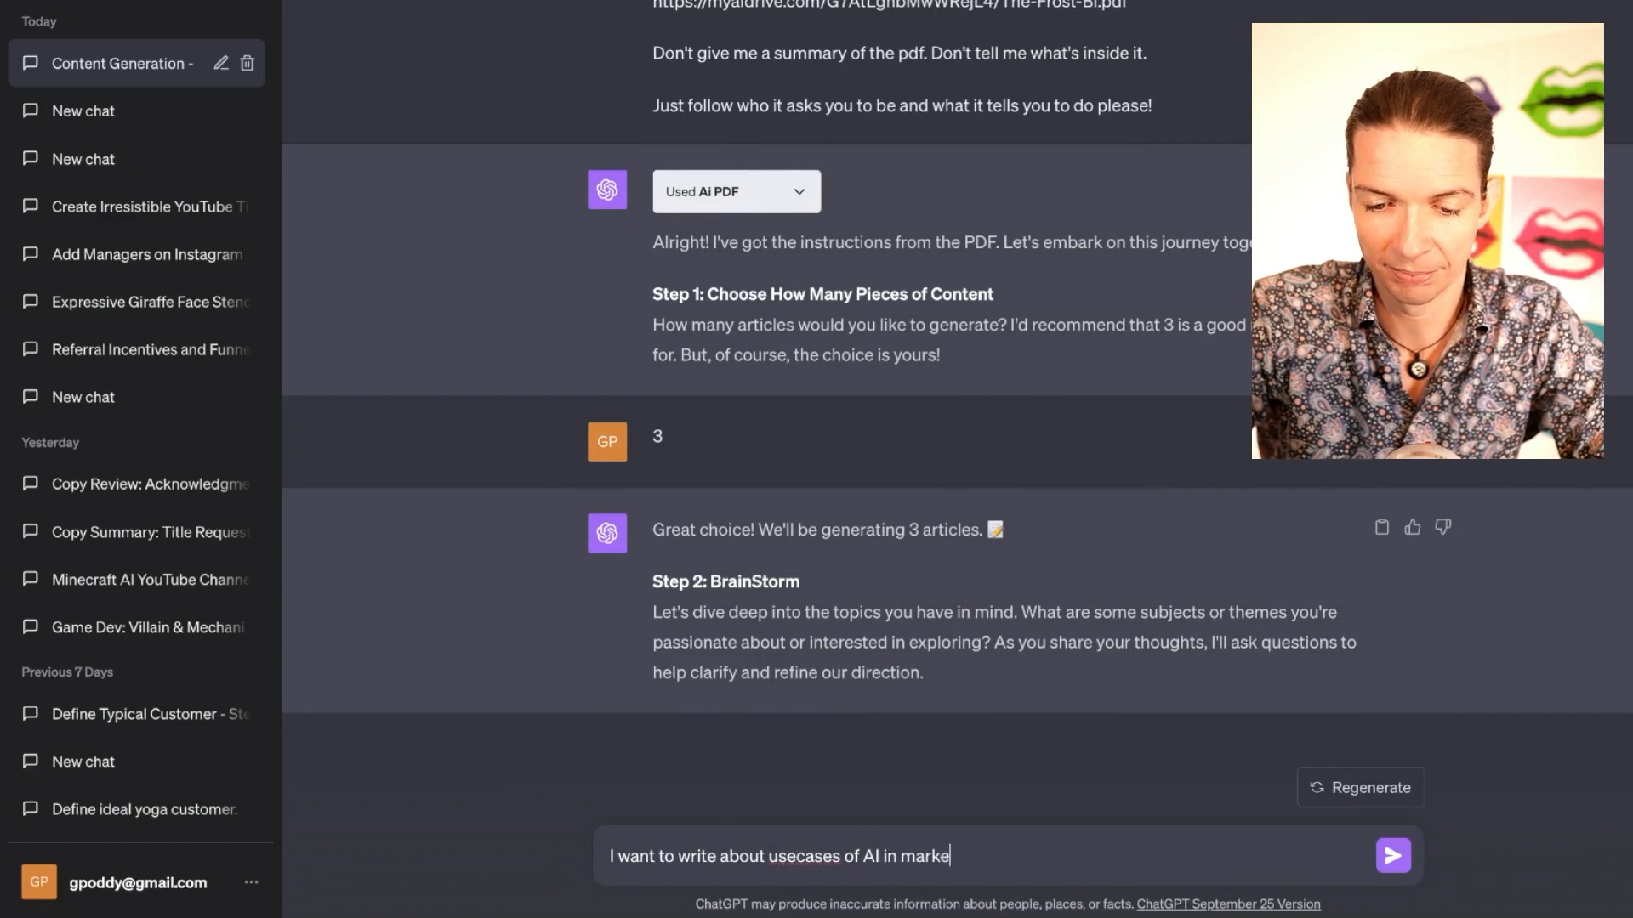
left_click(1394, 856)
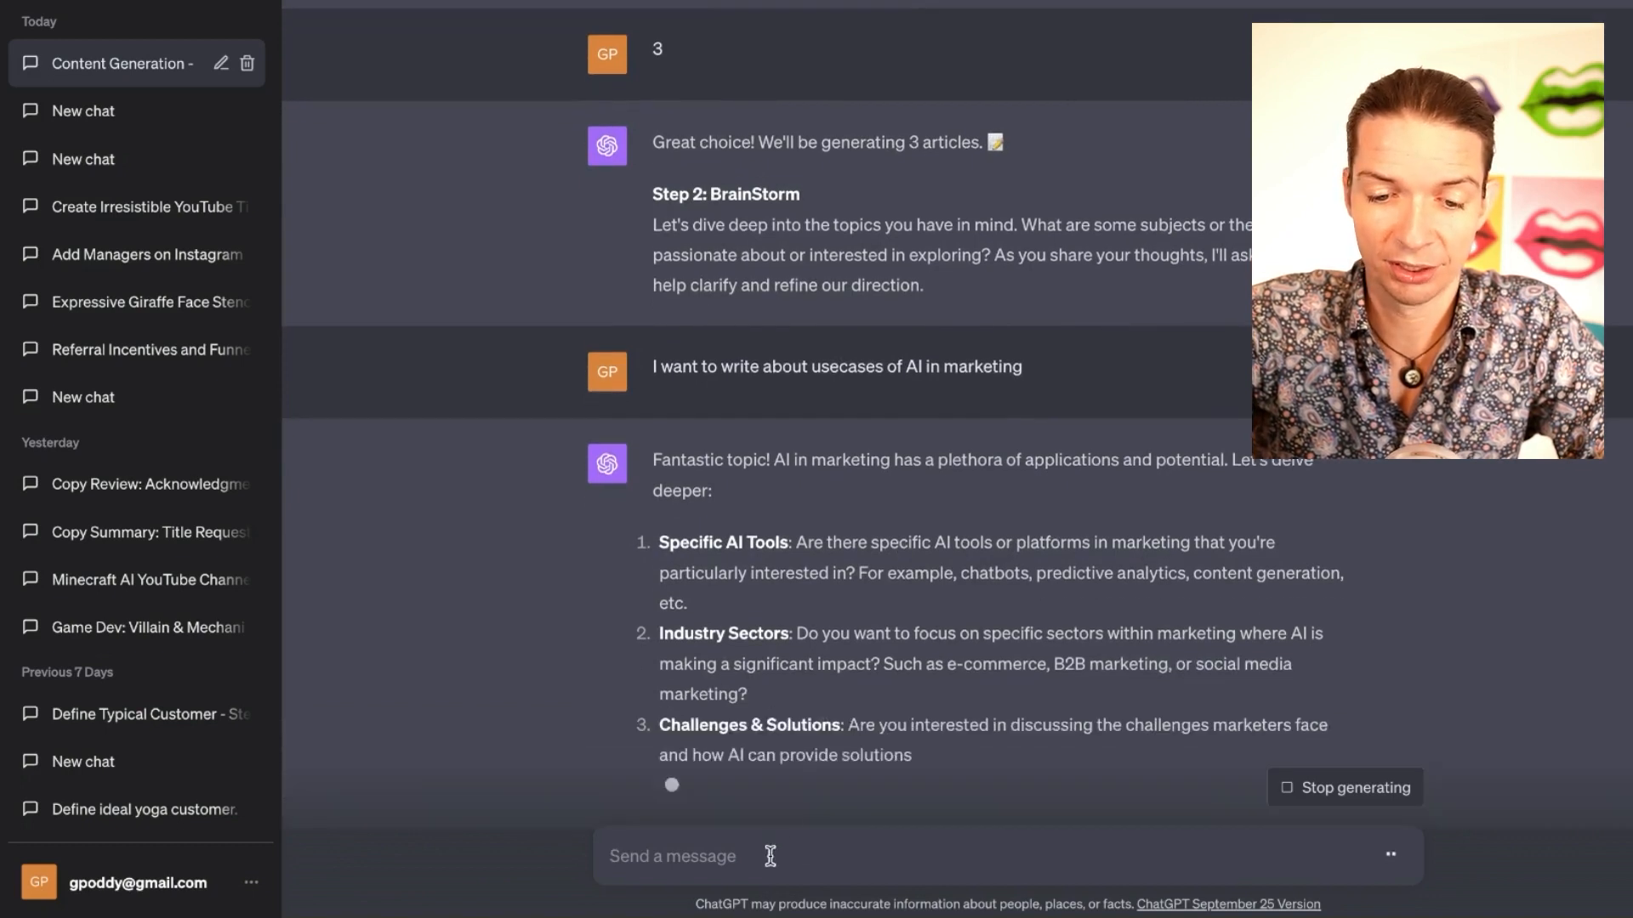
type("I ma thinking")
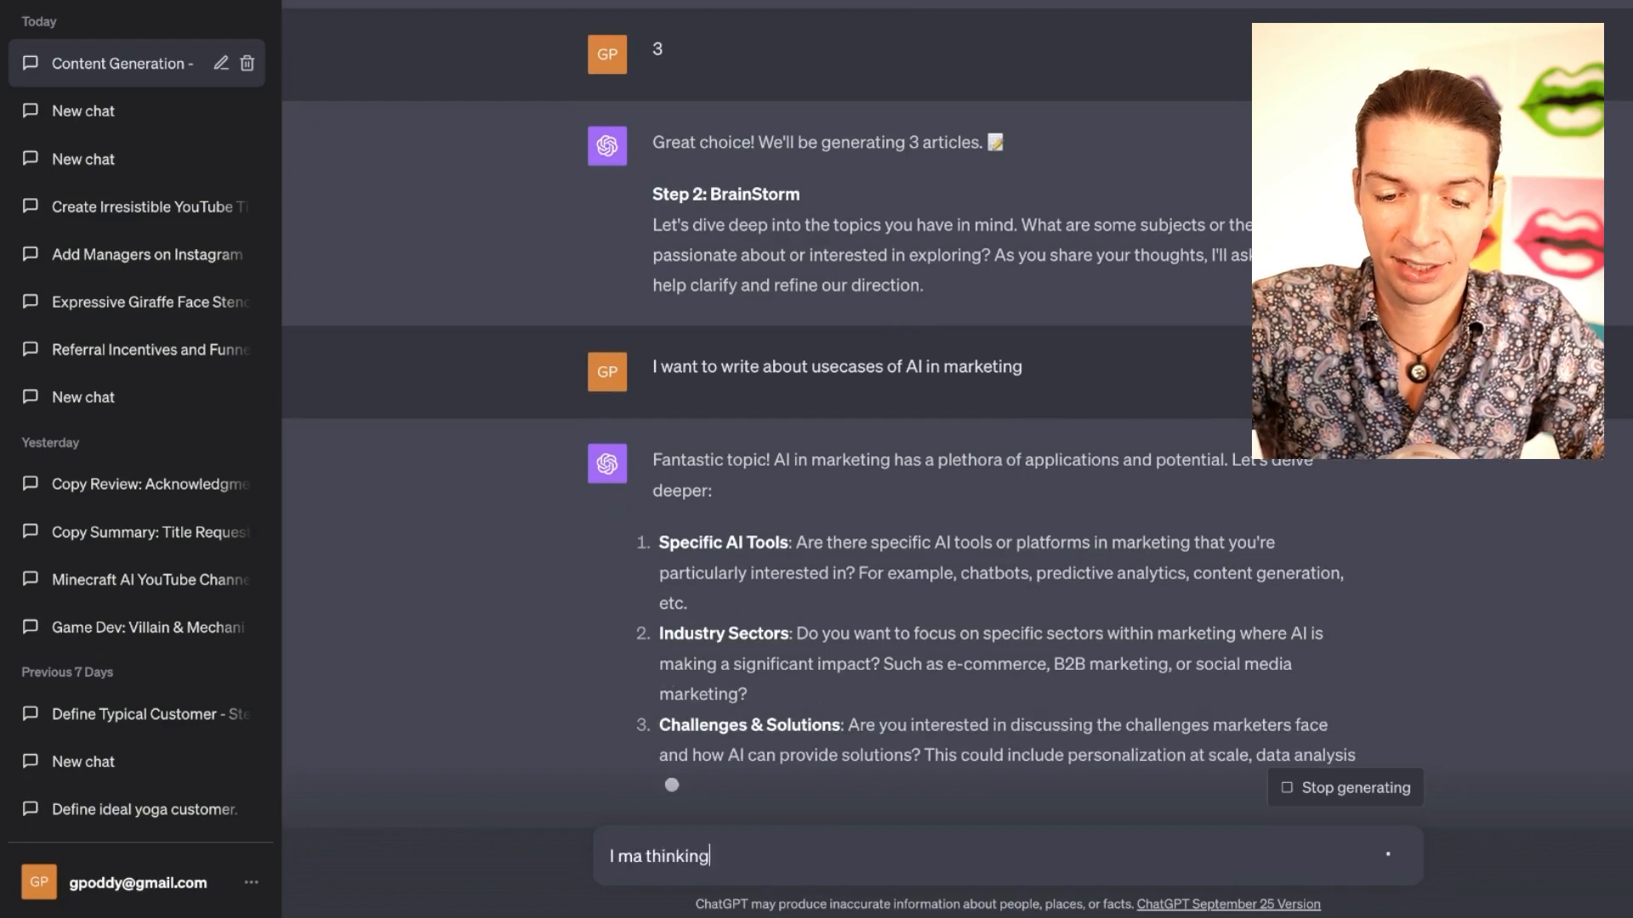
type("about midjourn")
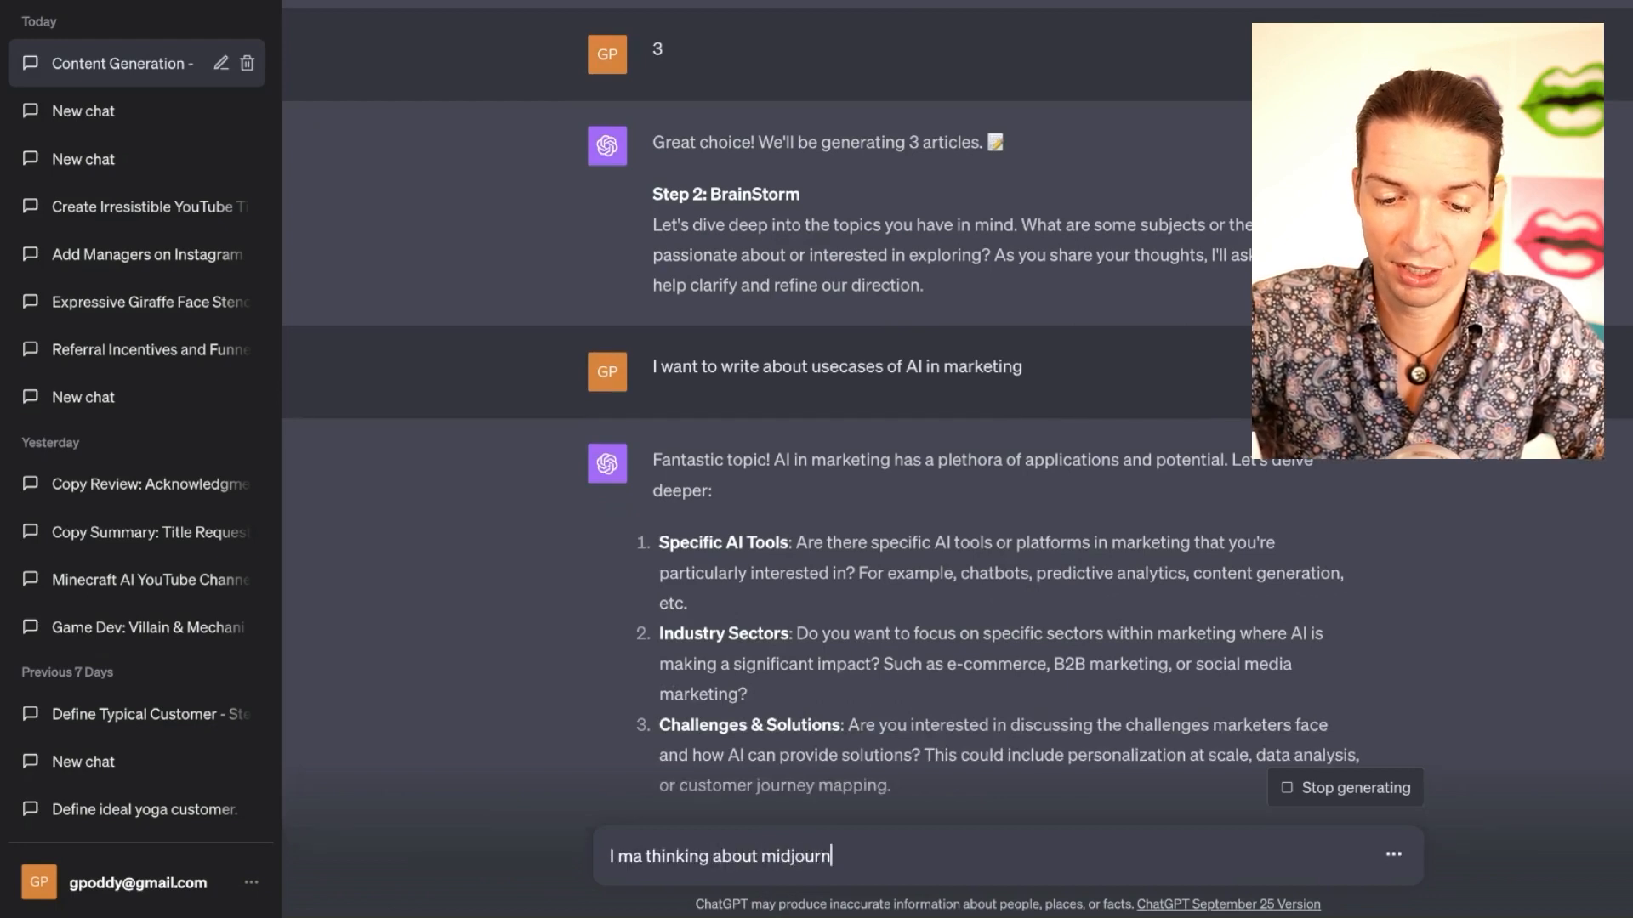